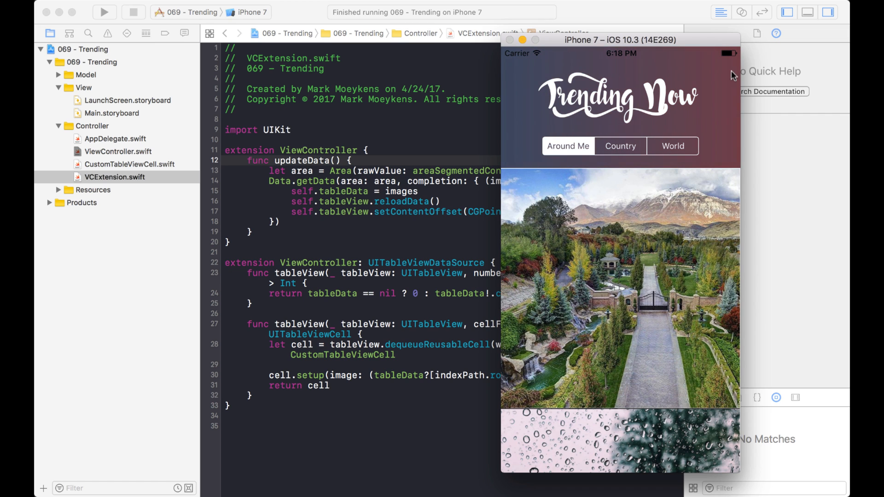
mouse_move(648, 86)
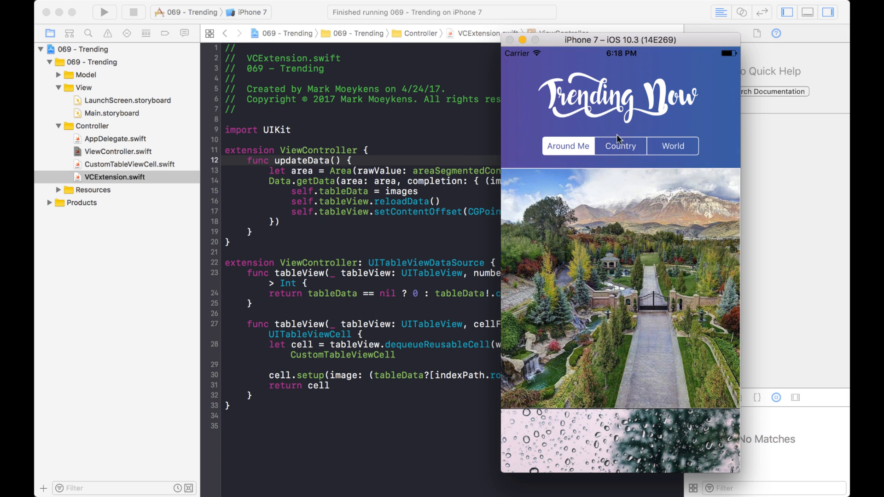
Switch the simulator feed between Country, World and Around Me to watch the images change.
left_click(671, 146)
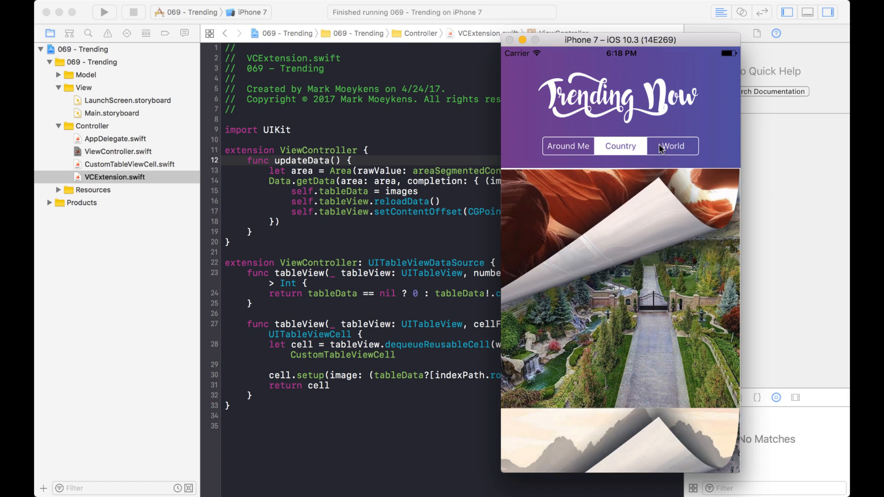
left_click(620, 146)
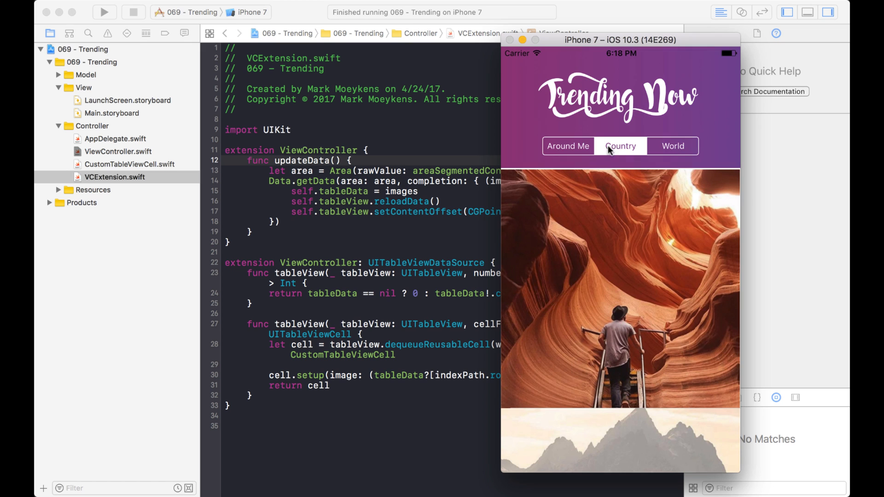
left_click(672, 146)
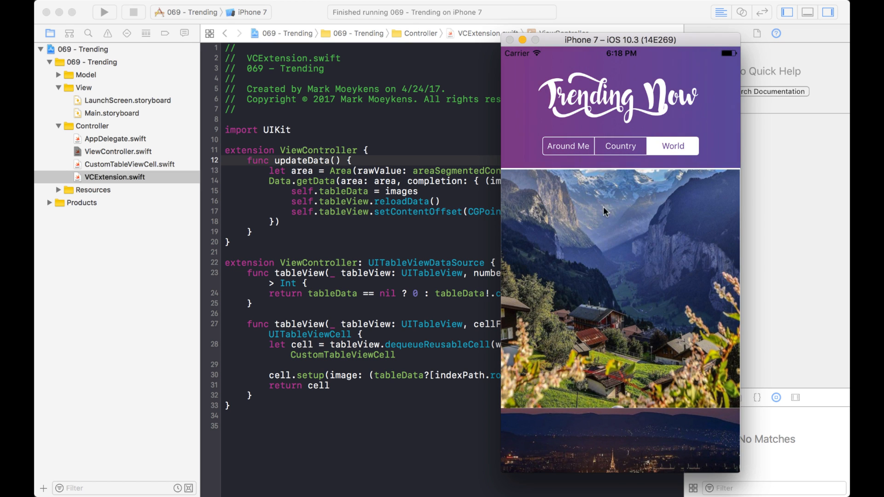
mouse_move(588, 157)
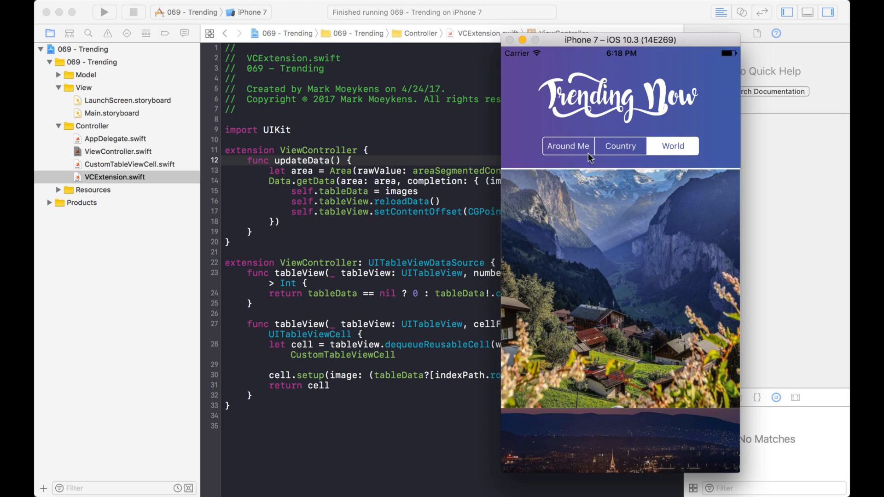
left_click(568, 146)
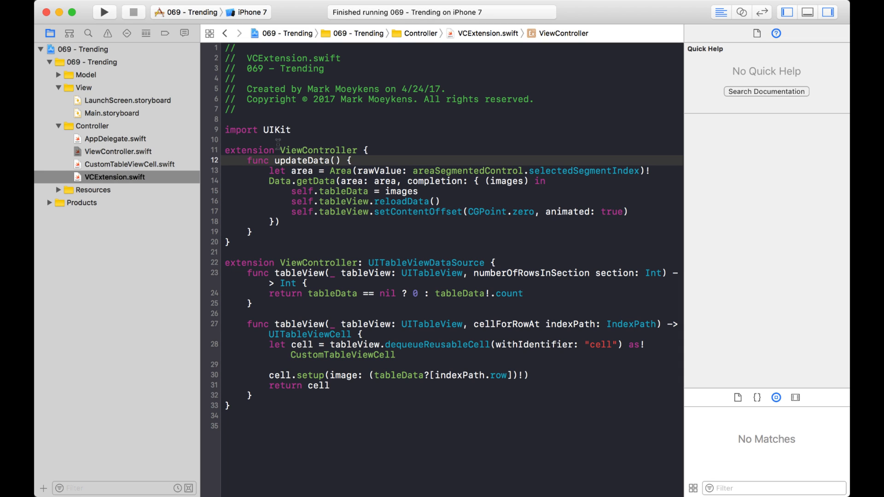
mouse_move(108, 179)
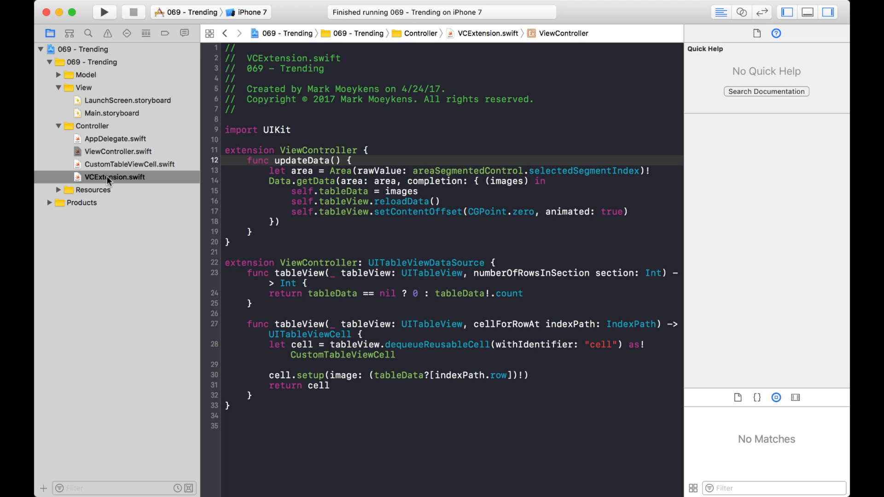
mouse_move(301, 229)
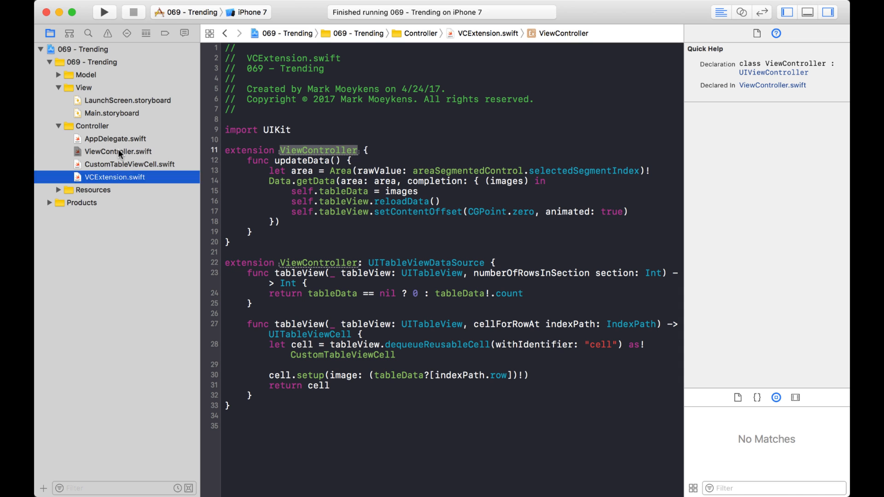
left_click(118, 151)
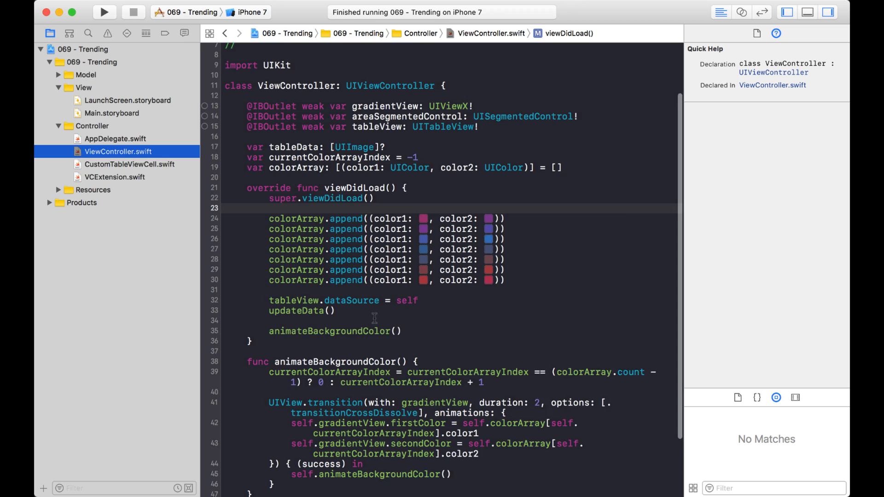
scroll("down", 3)
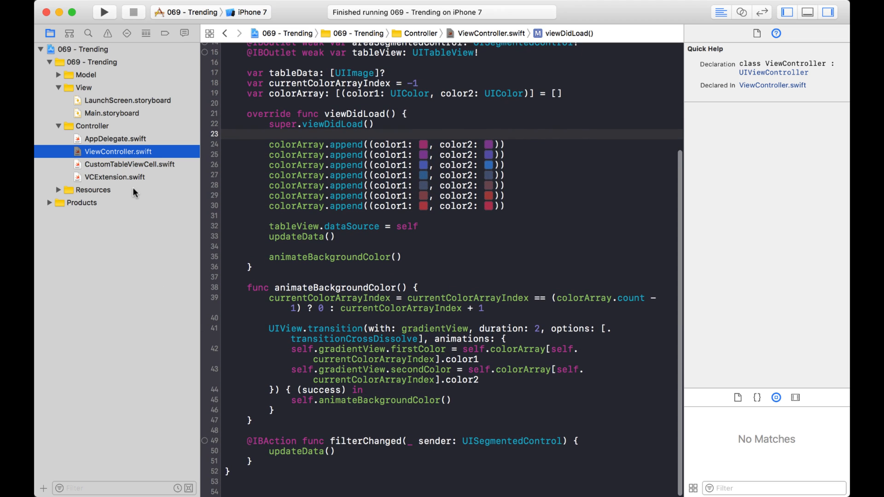
left_click(115, 177)
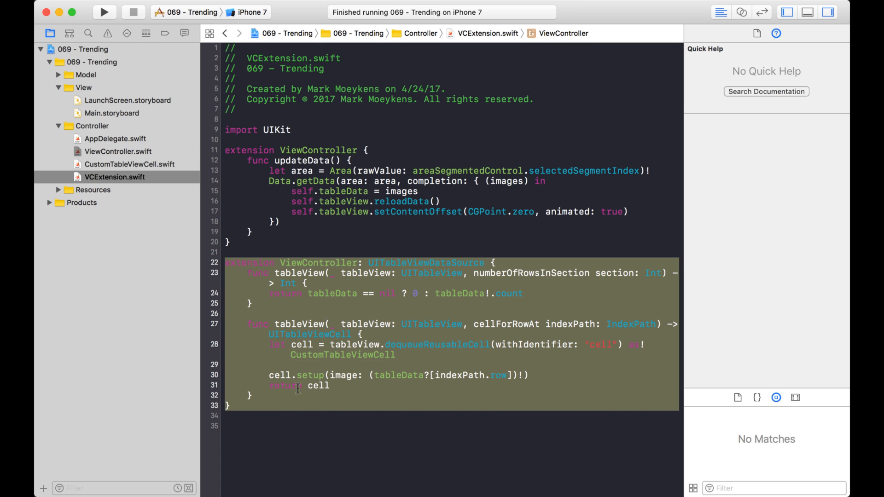
left_click(302, 386)
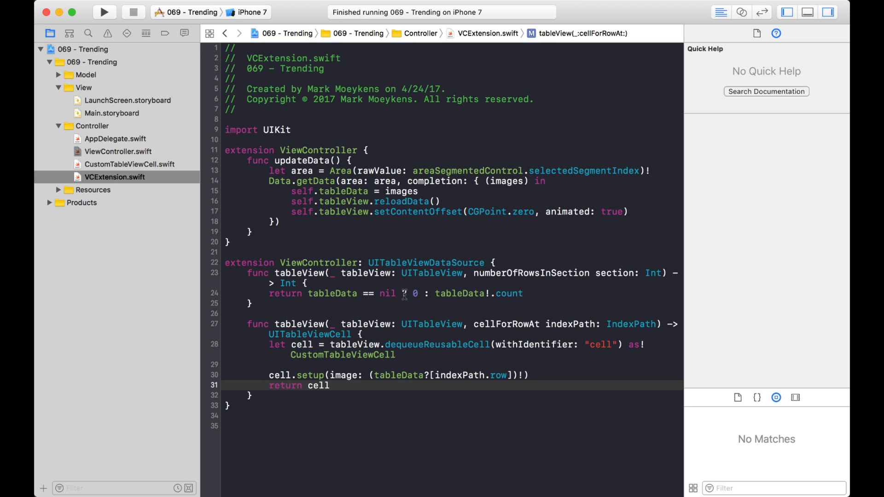
mouse_move(387, 302)
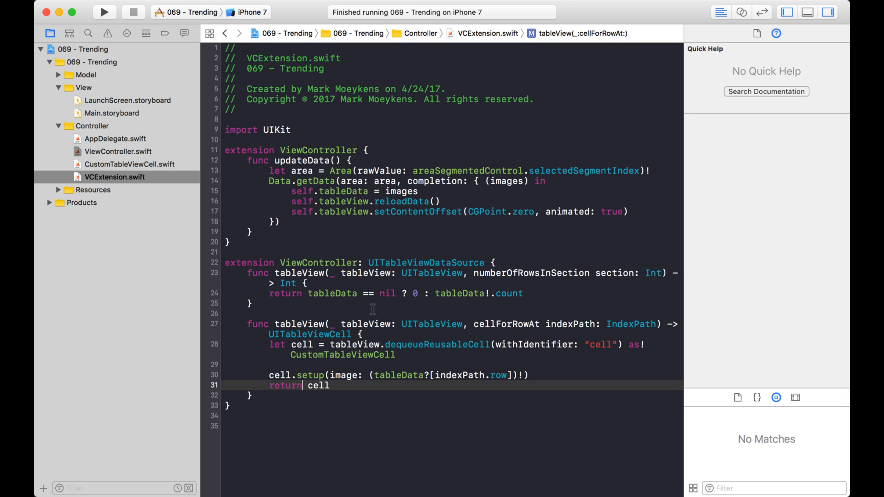
mouse_move(374, 376)
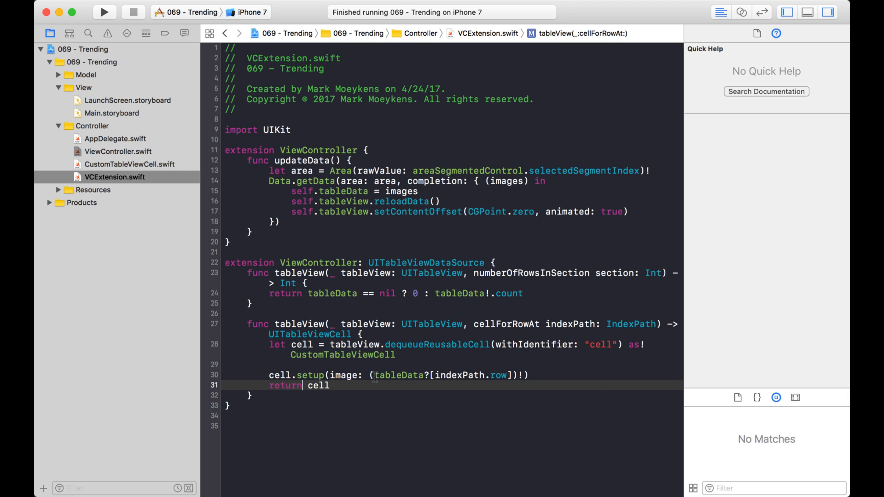
double_click(302, 345)
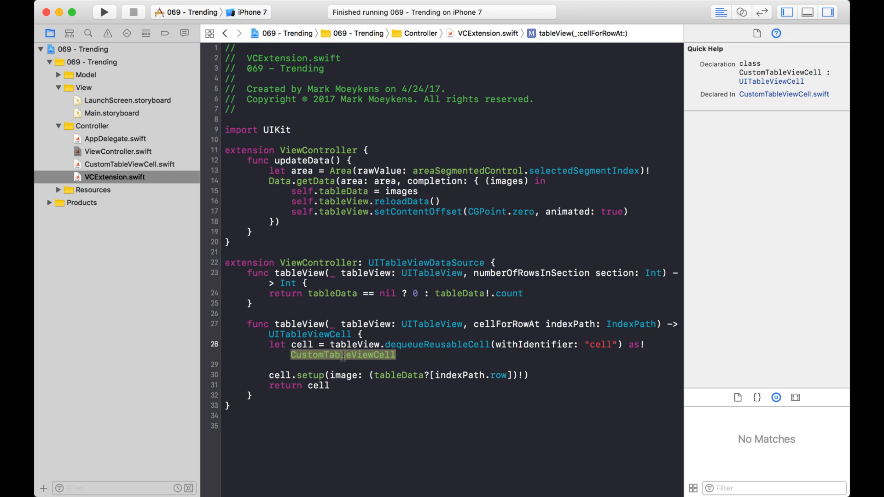
Select the prototype cell inside the table view of Main.storyboard.
left_click(111, 113)
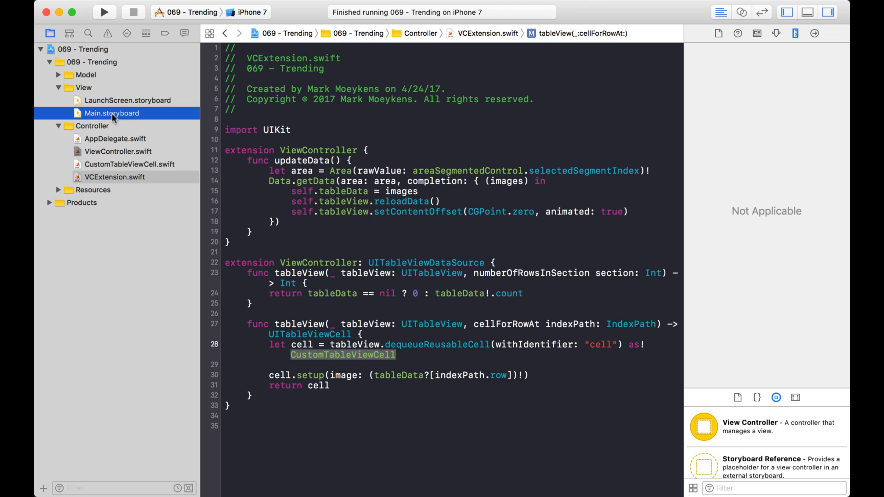
left_click(111, 113)
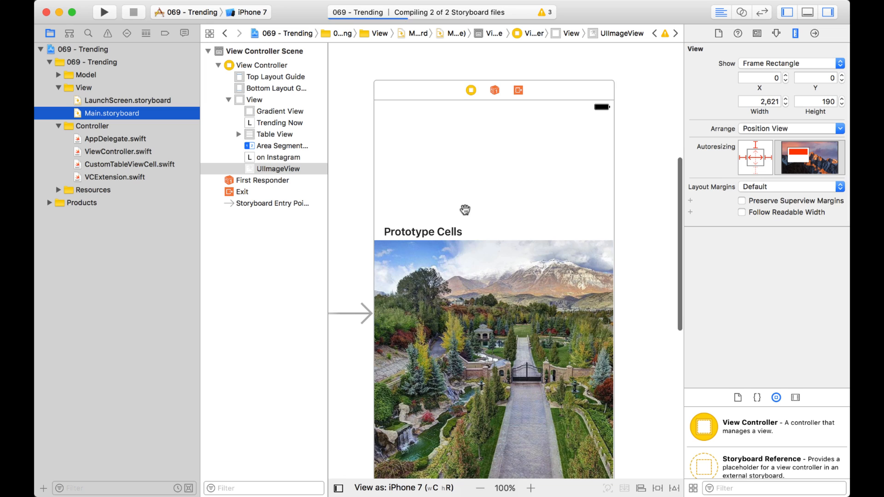
left_click(275, 134)
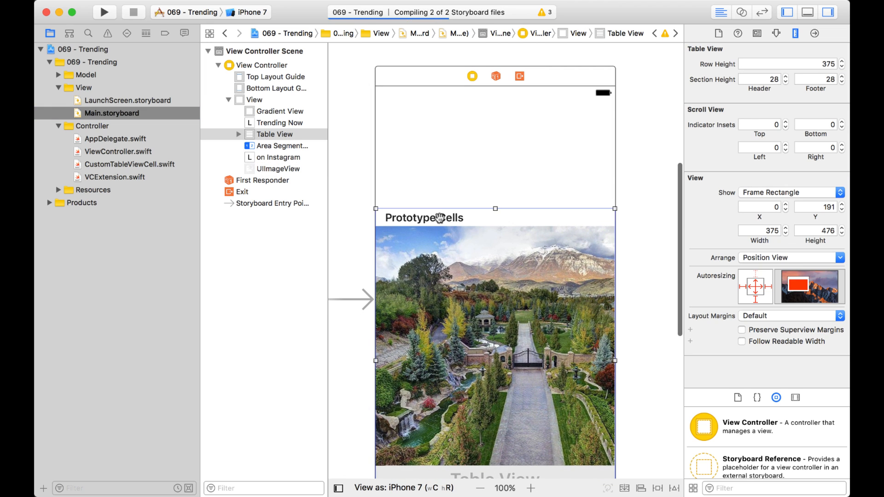
left_click(237, 134)
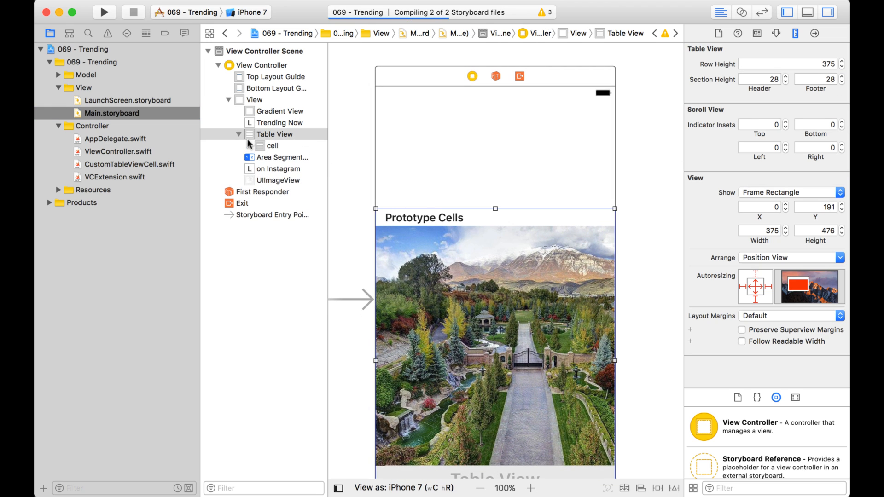
left_click(272, 146)
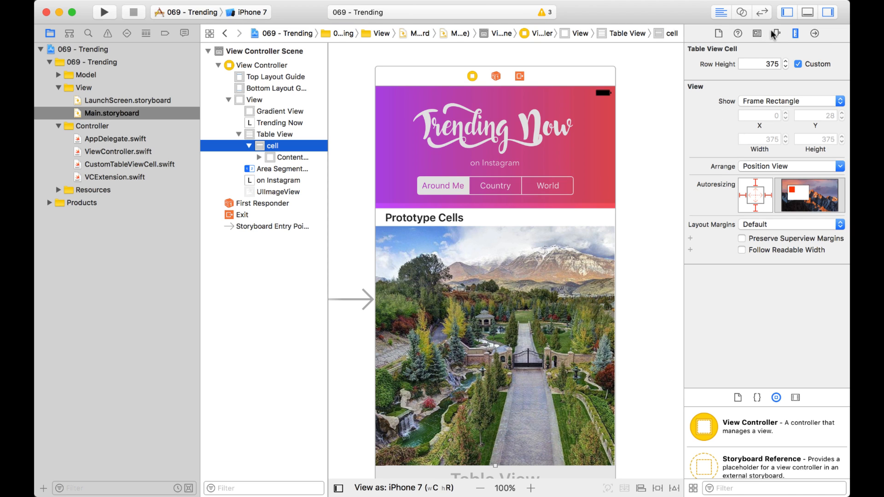
Show the cell's Identity inspector where its class is CustomTableViewCell.
left_click(757, 33)
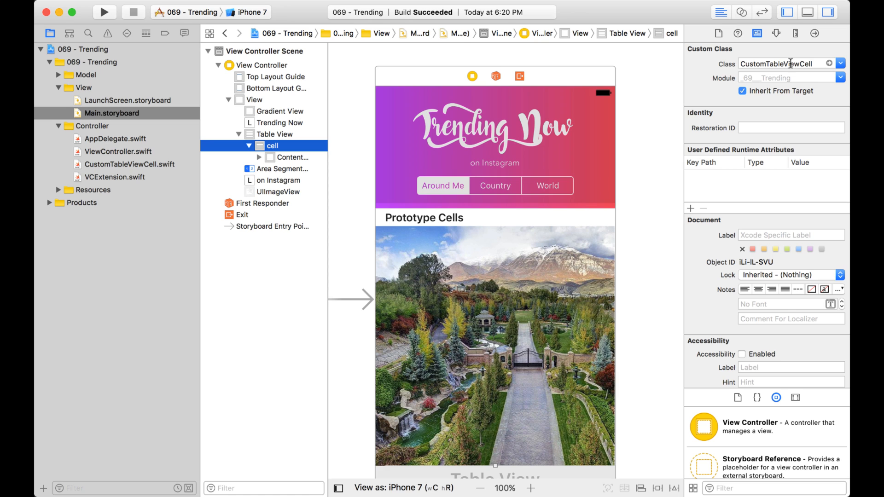
mouse_move(589, 394)
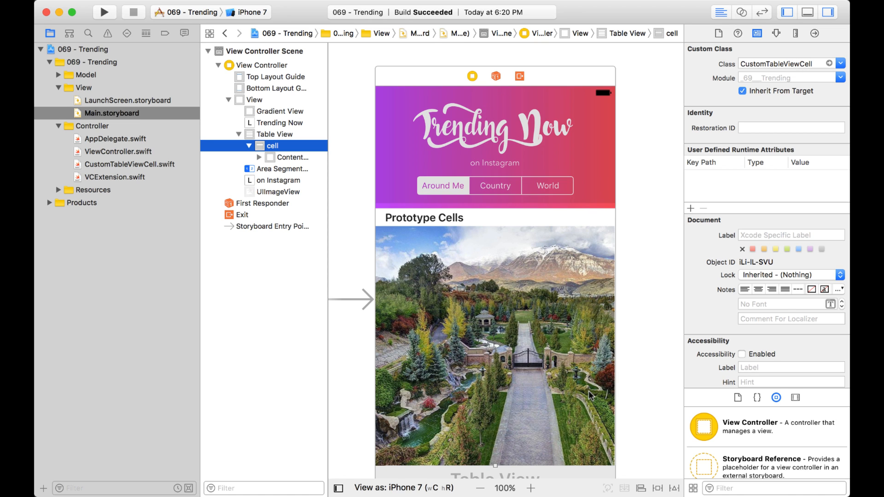
scroll("down", 3)
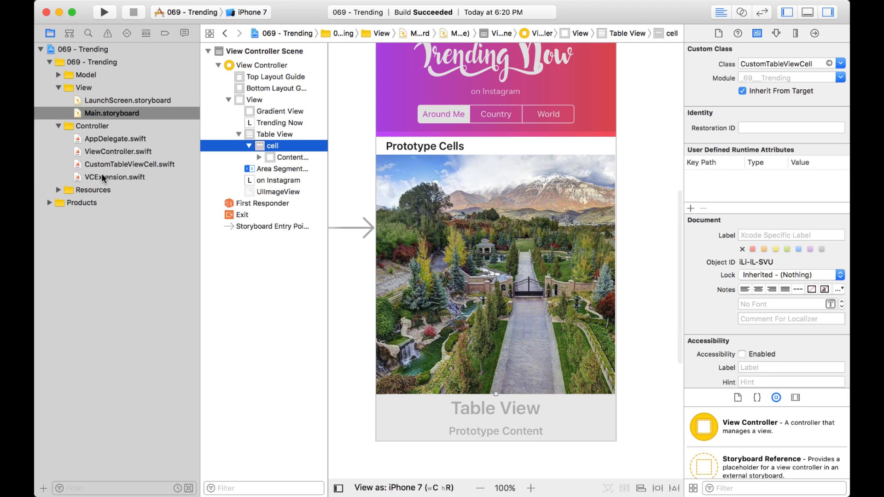
Jump from VCExtension.swift's setup call into CustomTableViewCell.swift and inspect the cellImage outlet.
left_click(114, 177)
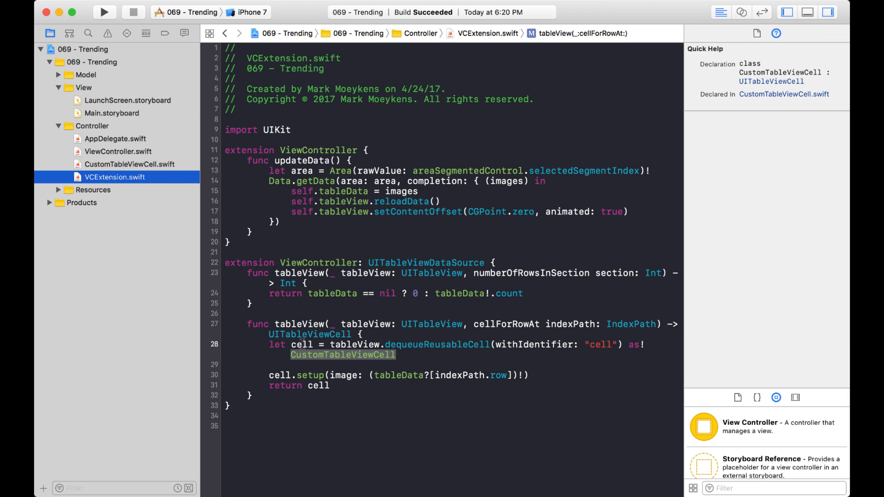
left_click(302, 344)
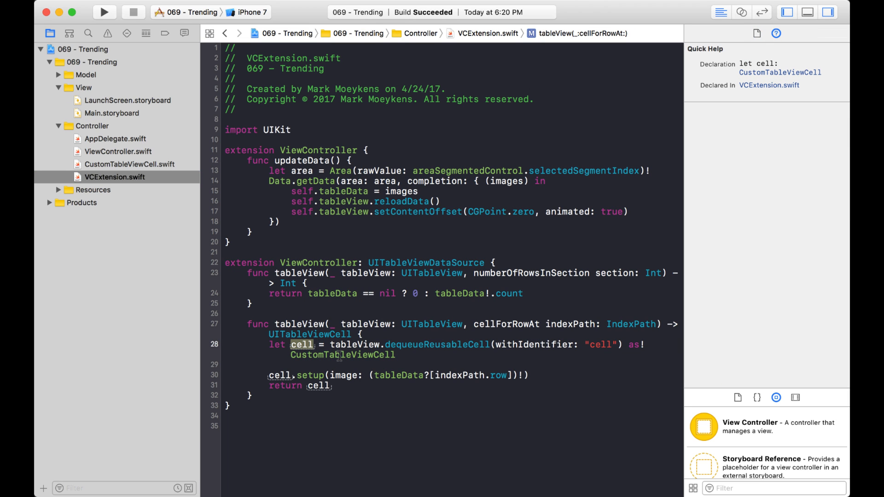
double_click(342, 354)
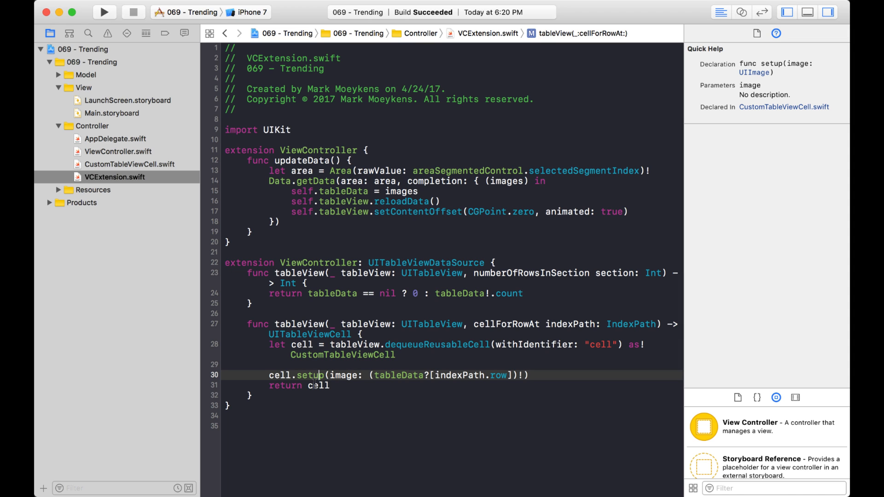
mouse_move(310, 375)
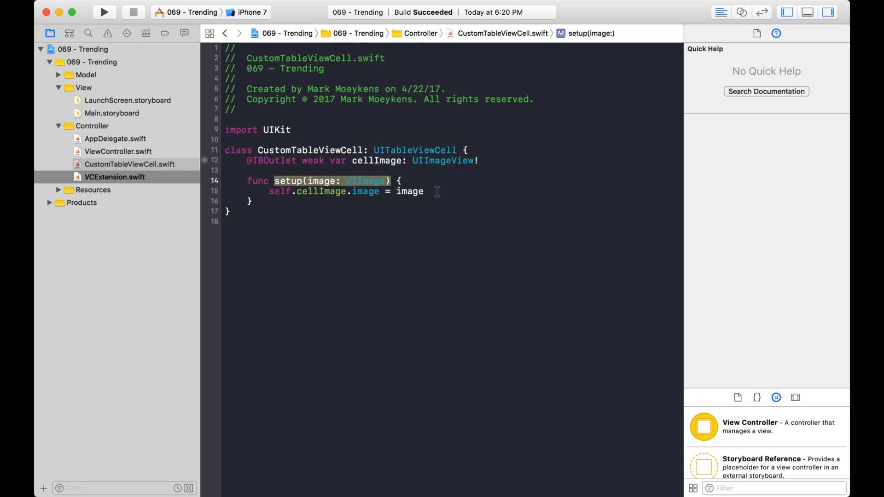
left_click(253, 202)
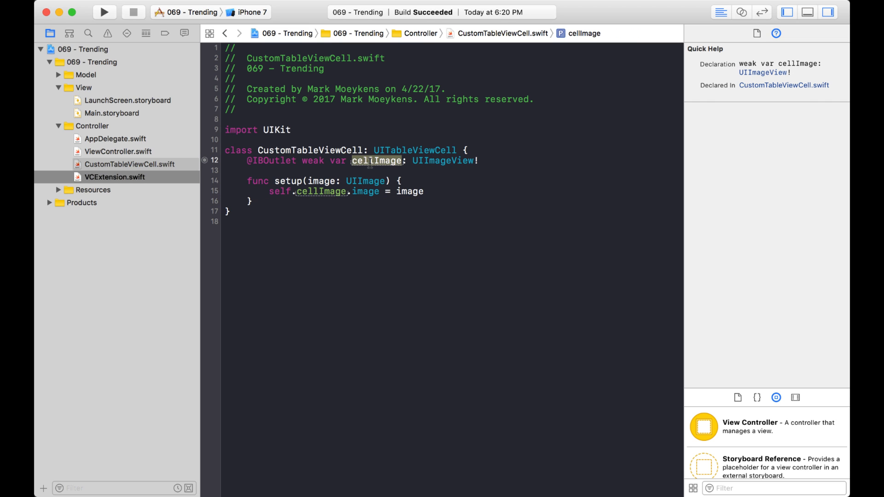
left_click(111, 113)
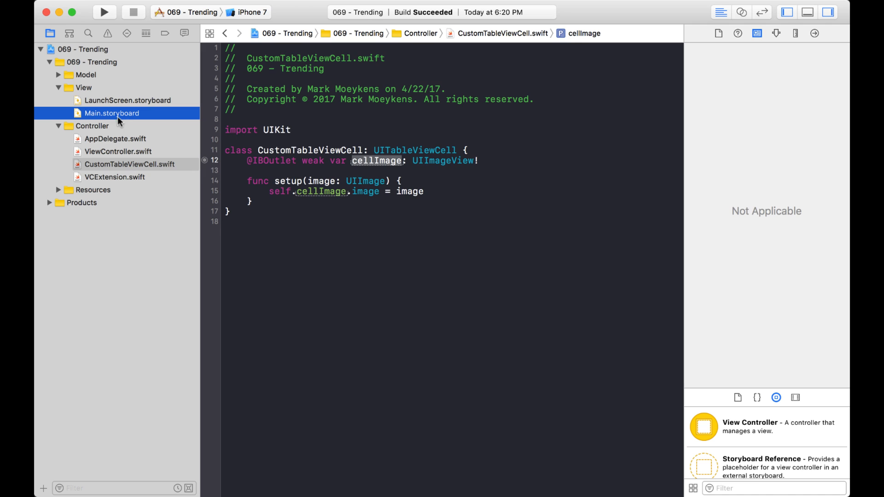
left_click(112, 112)
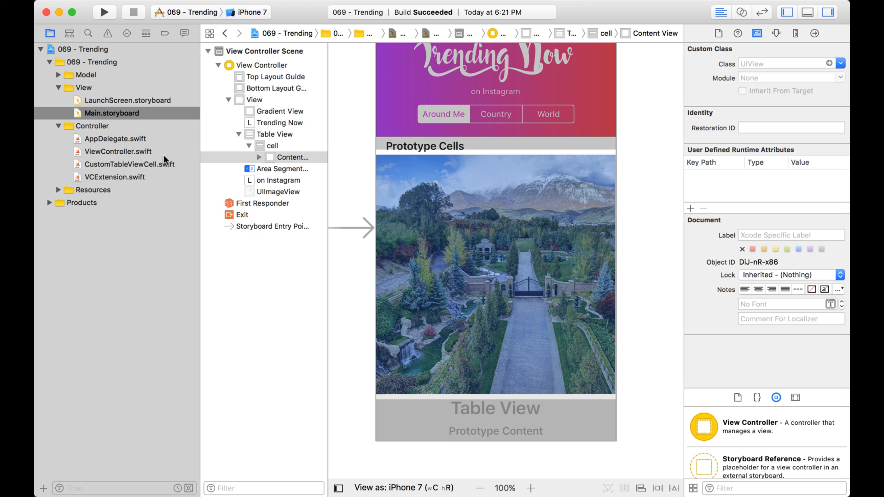
left_click(129, 164)
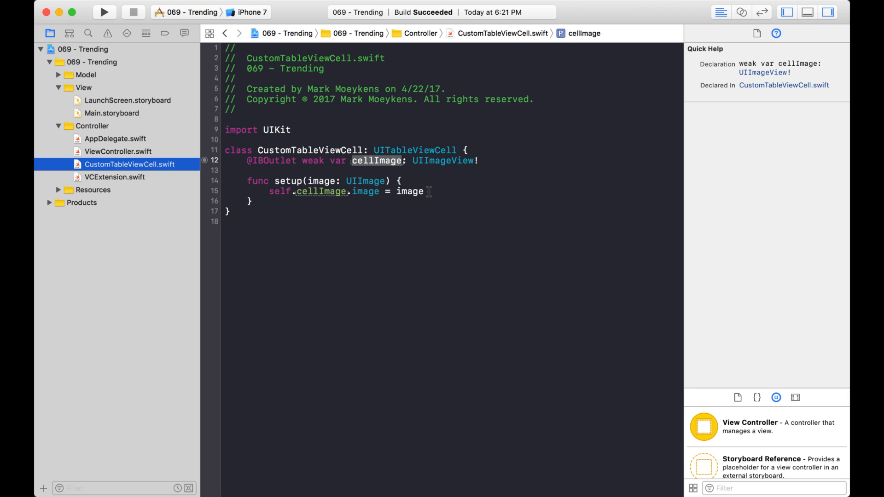
Build and run the Trending app in the iPhone 7 simulator.
left_click(423, 192)
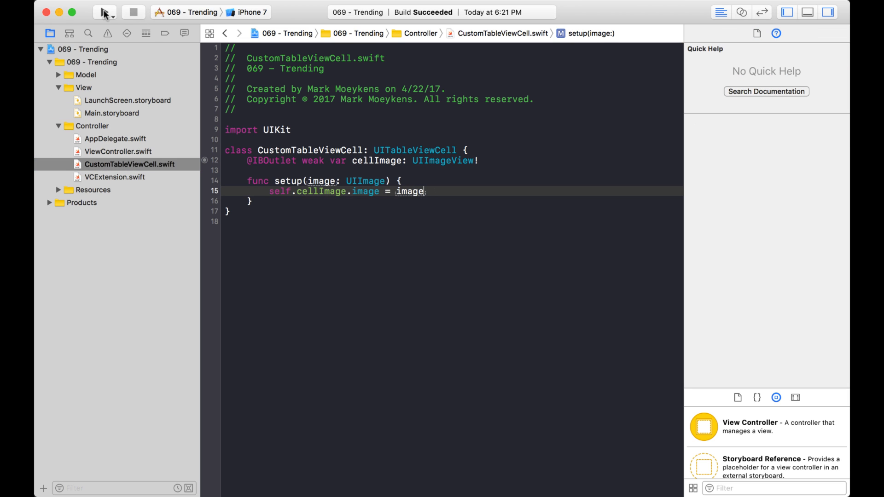
left_click(106, 12)
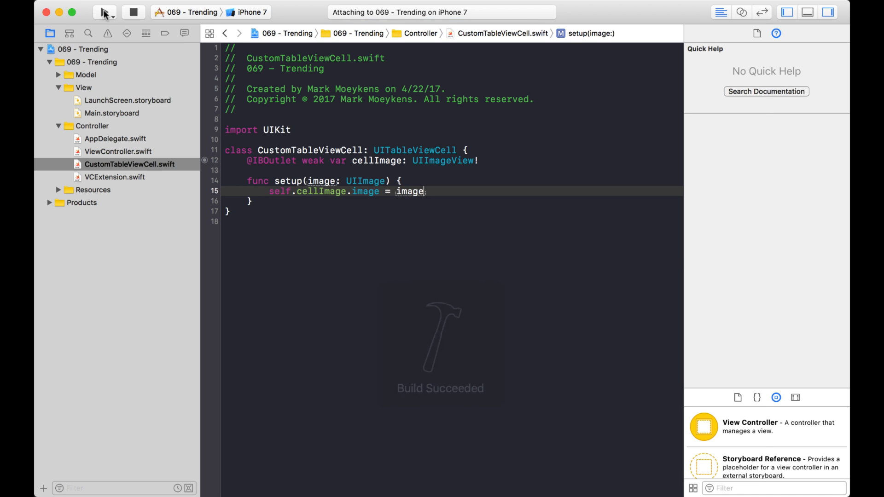
left_click(104, 12)
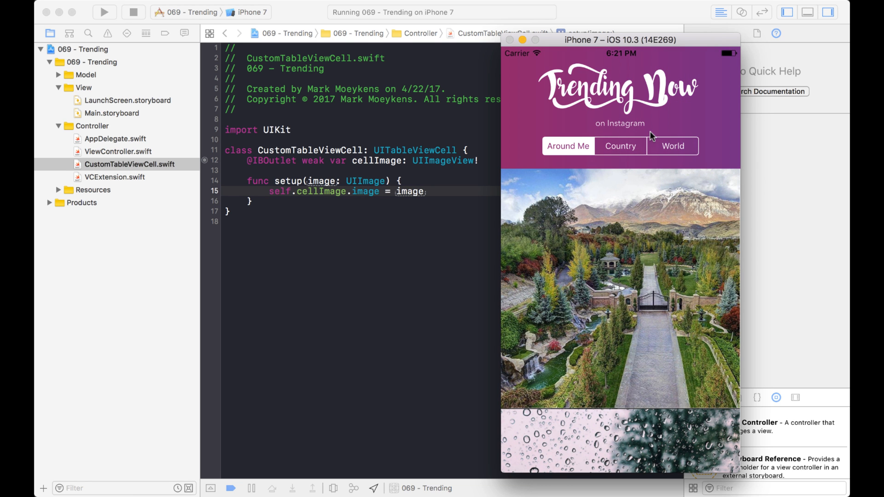
Switch the feed between World, Around Me and Country to see the cell image change without animation.
left_click(672, 146)
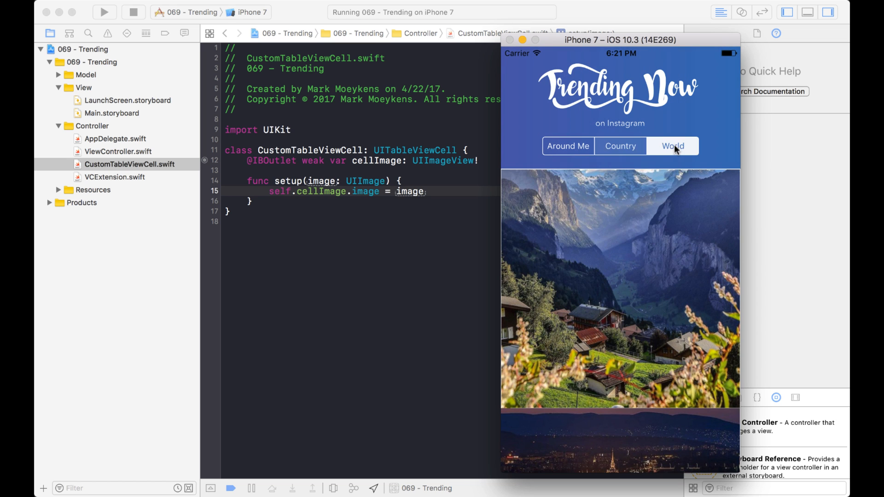
left_click(567, 147)
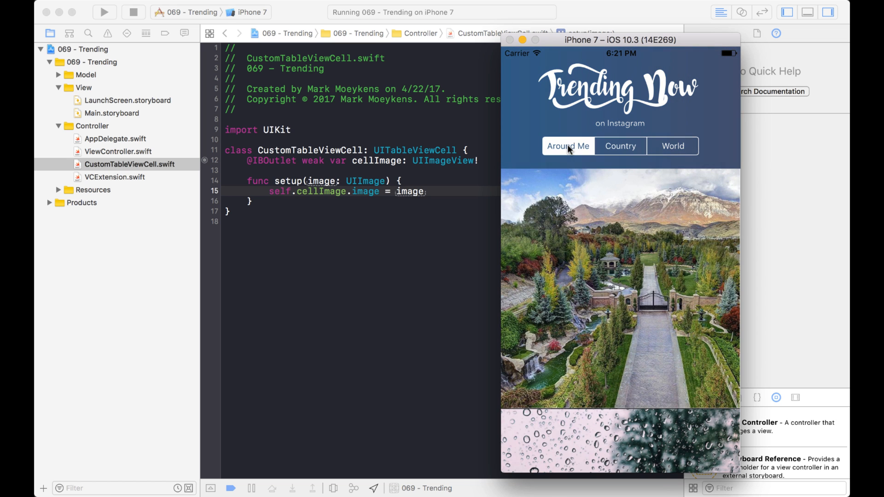
left_click(672, 147)
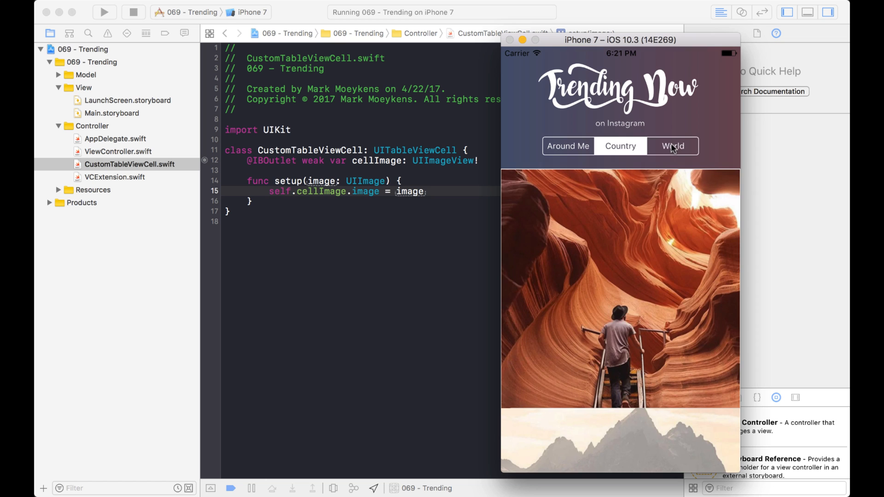
left_click(568, 146)
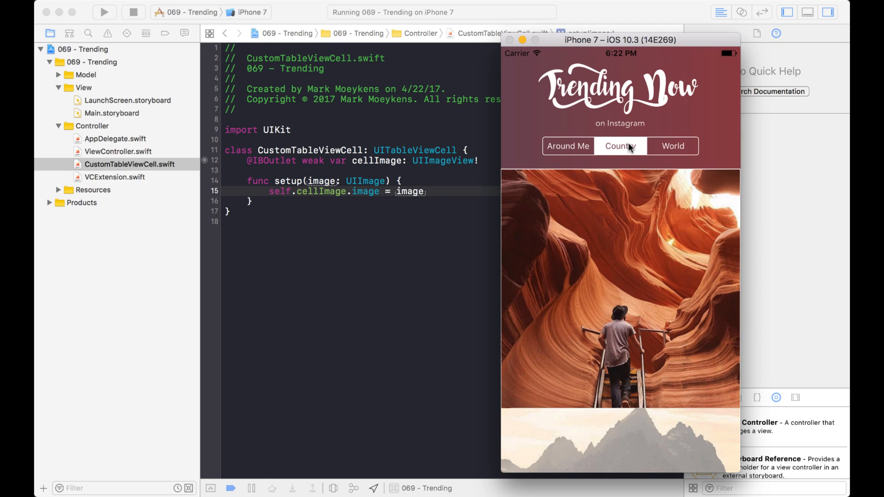
left_click(619, 147)
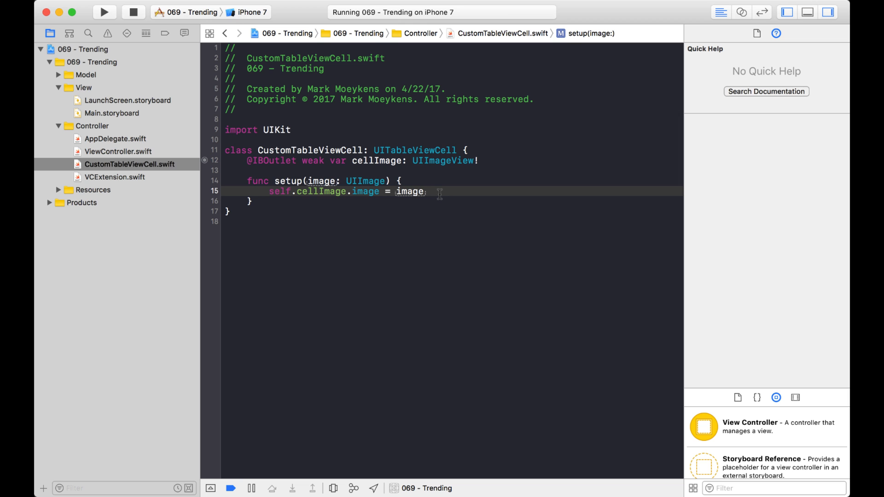
Insert a UIView.transition(with:duration:options:animations:completion:) call after the image assignment in setup.
key("return")
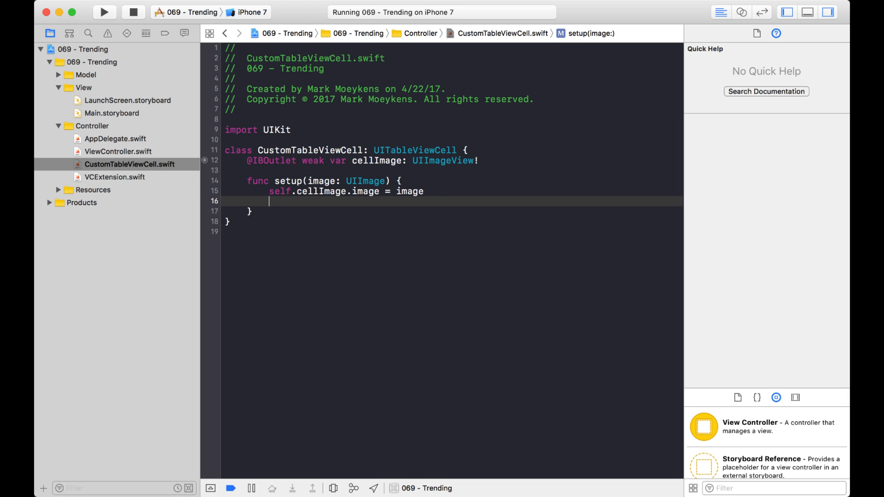
type("UIView.")
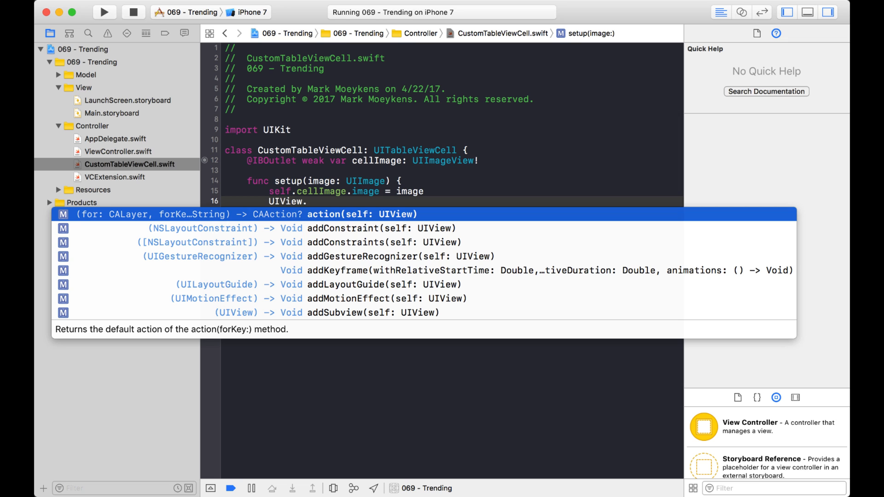
type("an")
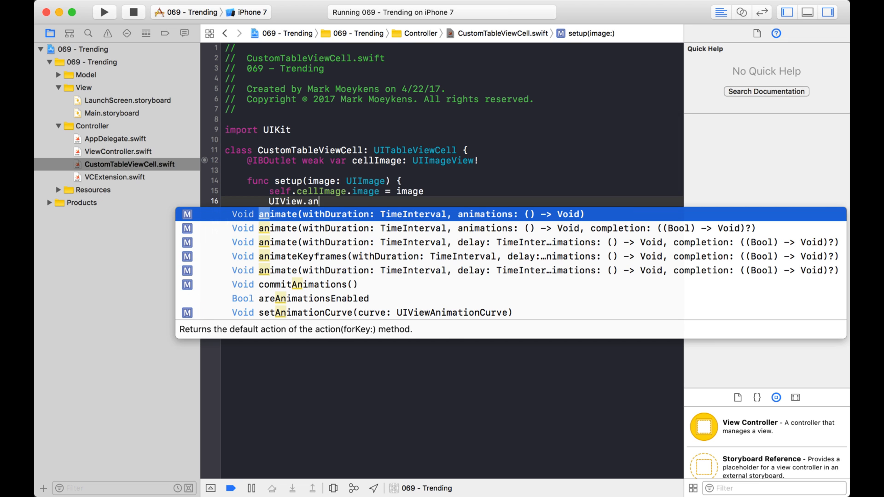
type("im")
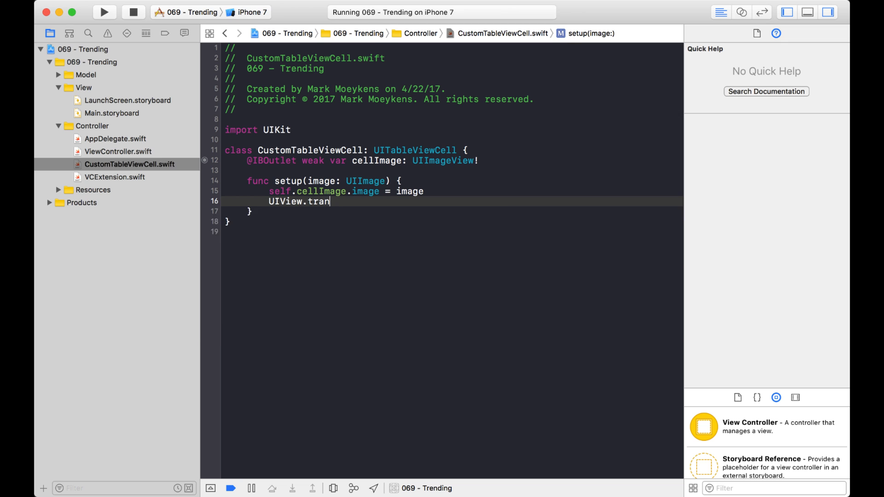
type("s")
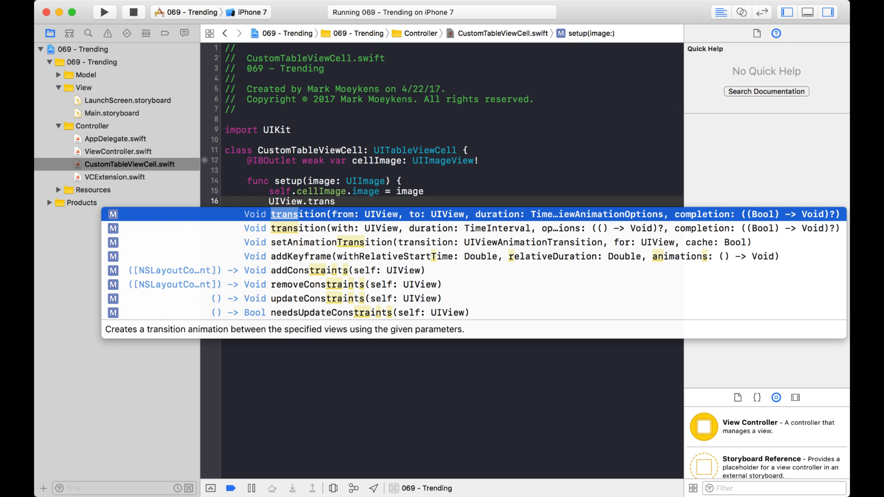
key("Down")
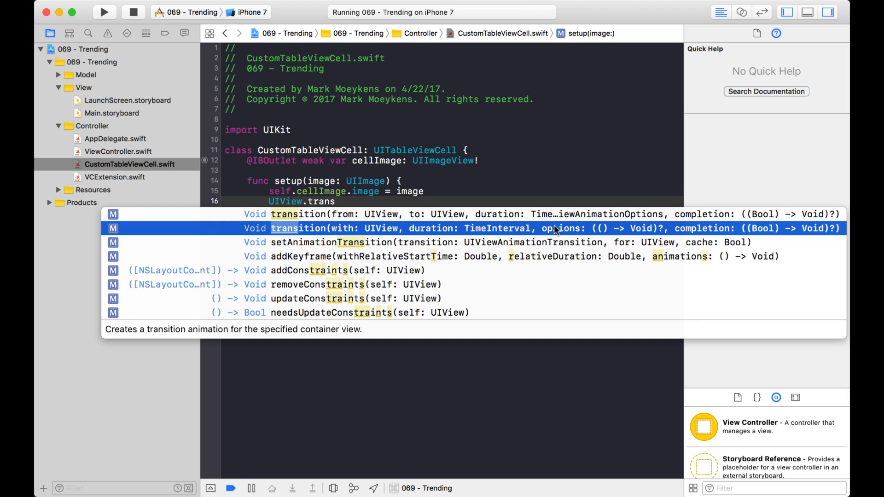
mouse_move(347, 231)
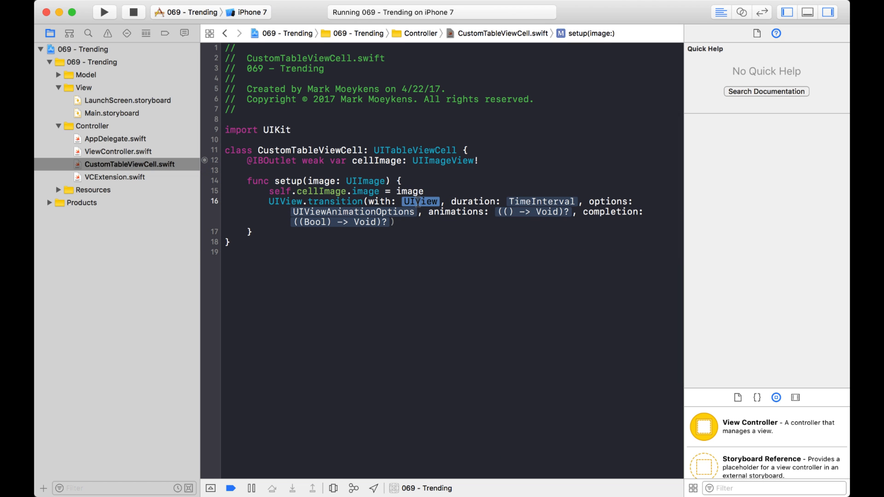
mouse_move(404, 175)
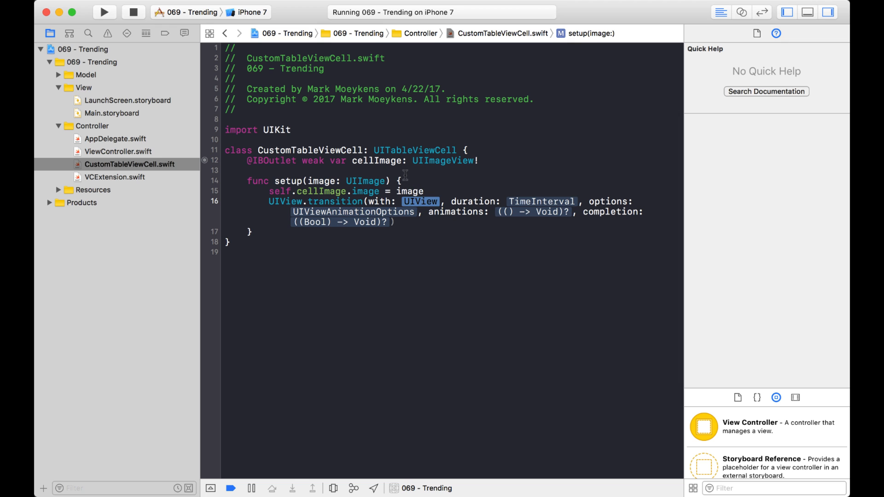
left_click(376, 160)
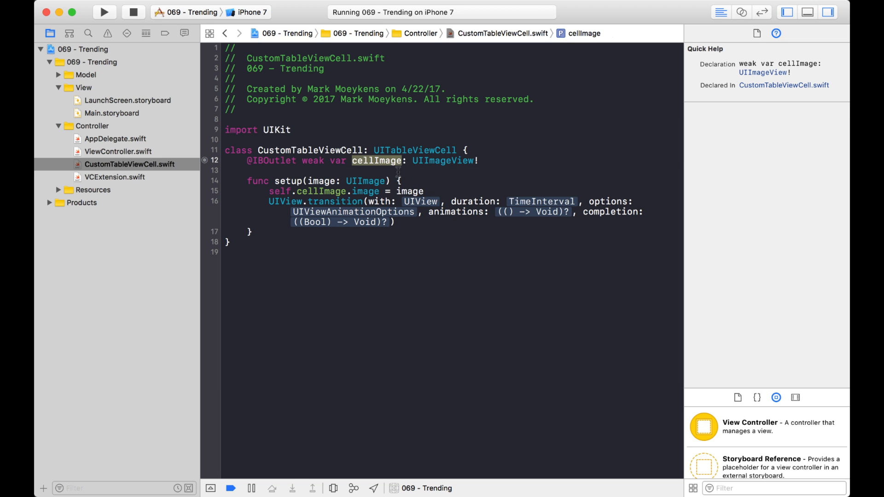
Make the transition target cellImage with duration 0.3 and empty options [].
left_click(421, 202)
type("cellImag")
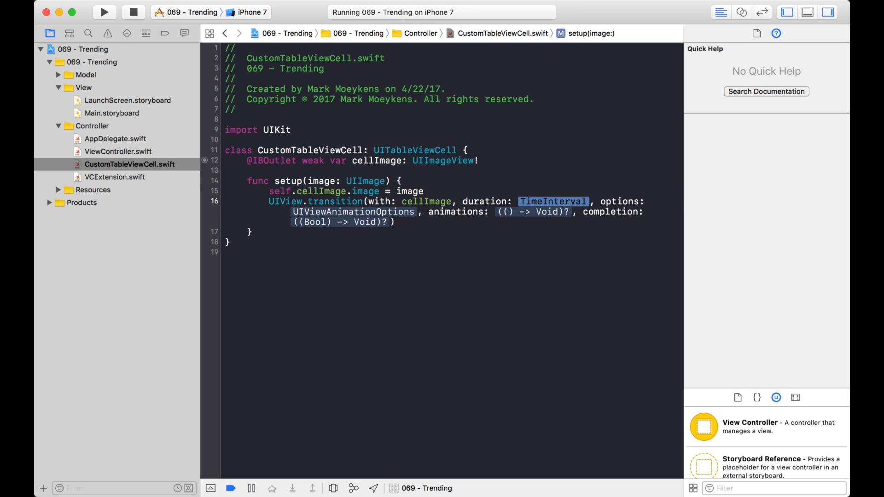
type("0.")
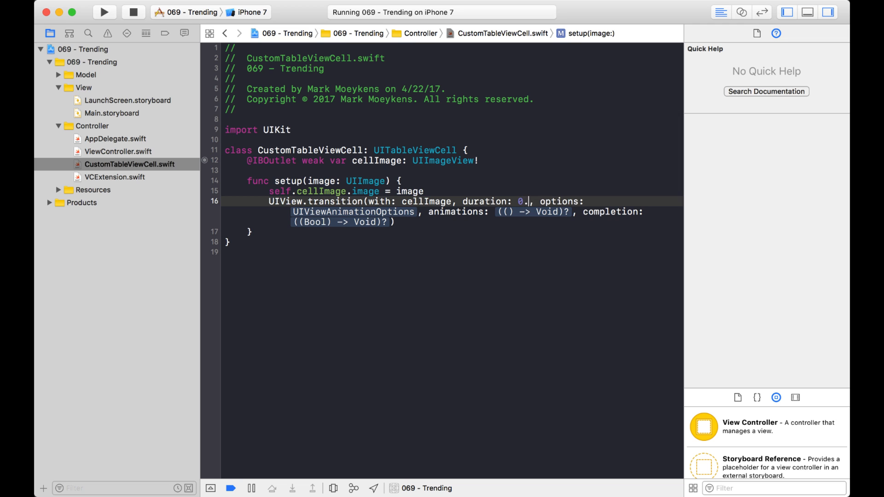
type("3")
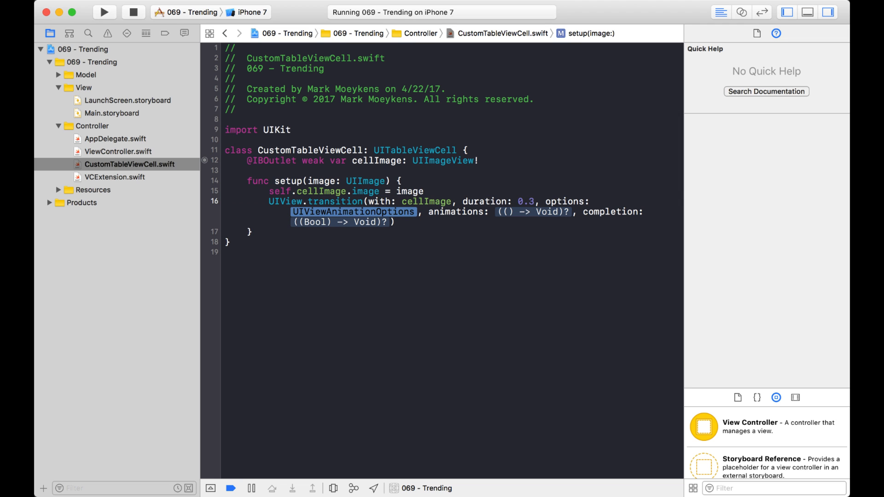
type("[]")
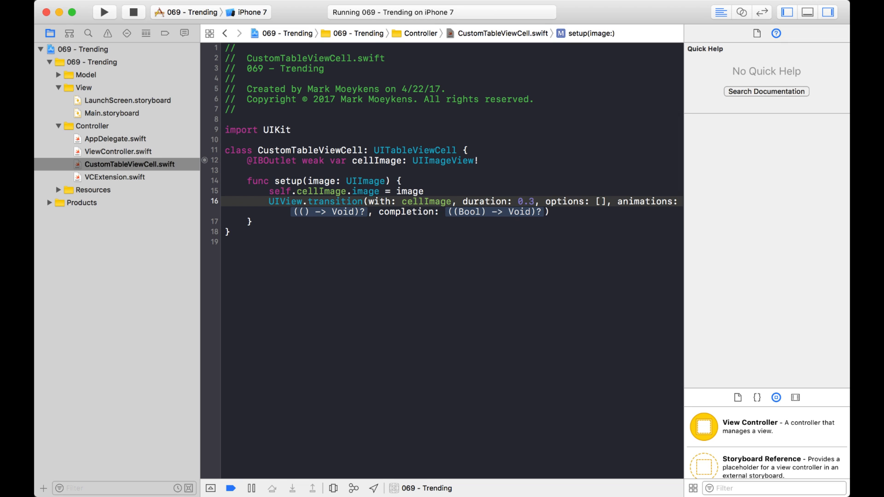
Add the transitionCurlDown option to the transition's options array.
type(".t")
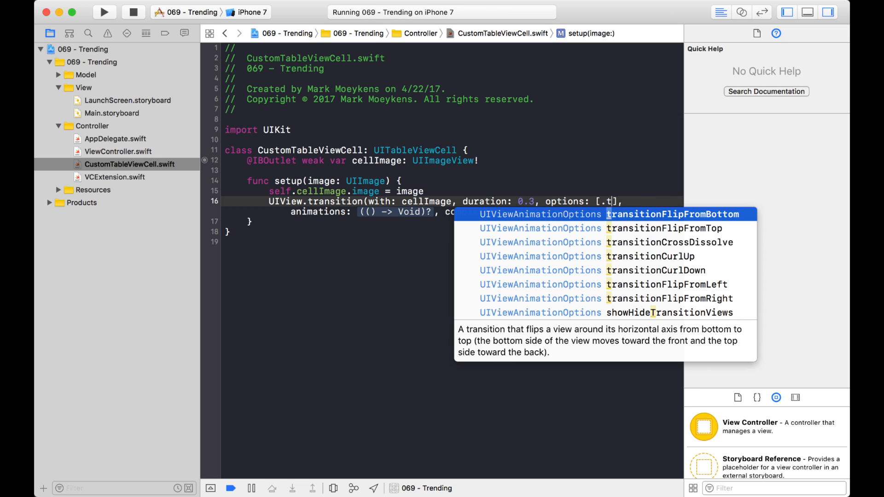
type("ran")
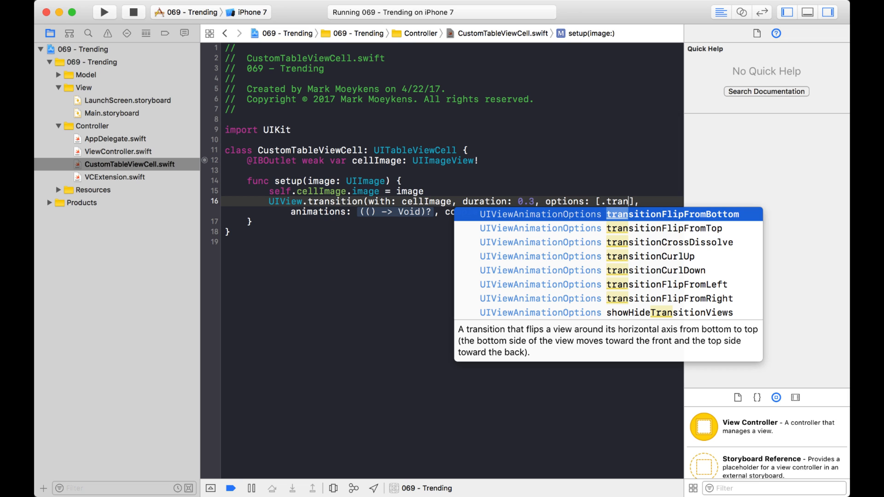
key("escape")
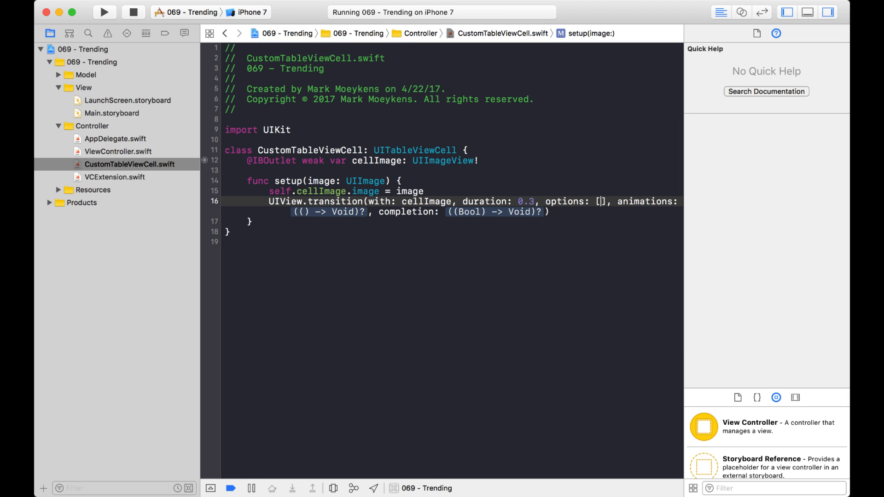
type(".transitionCurlDown")
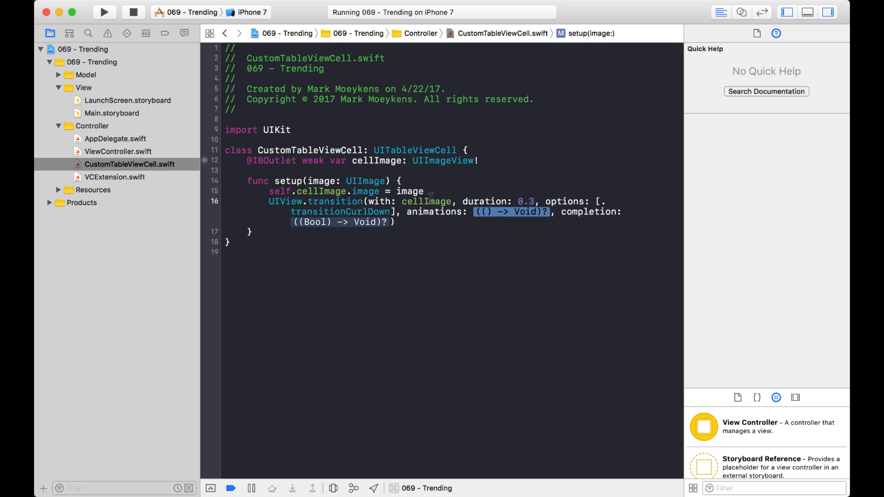
mouse_move(448, 225)
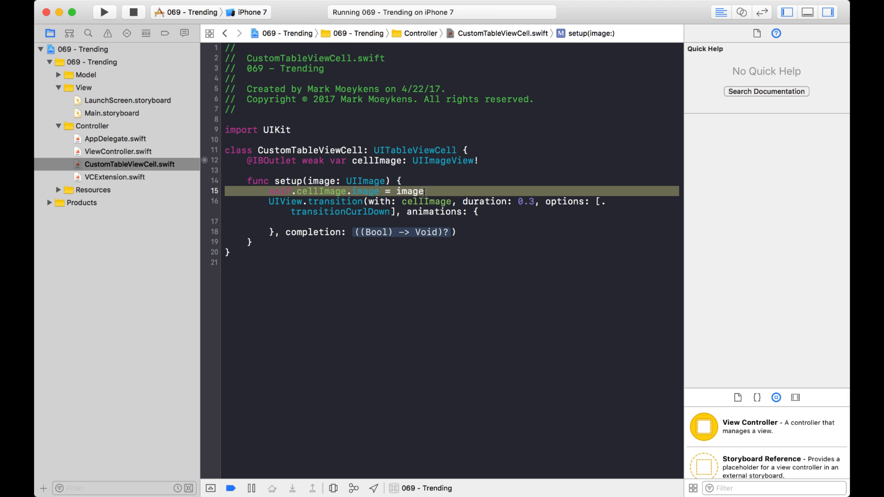
Set self.cellImage.image = image inside the animations closure and remove the completion handler.
key("Delete")
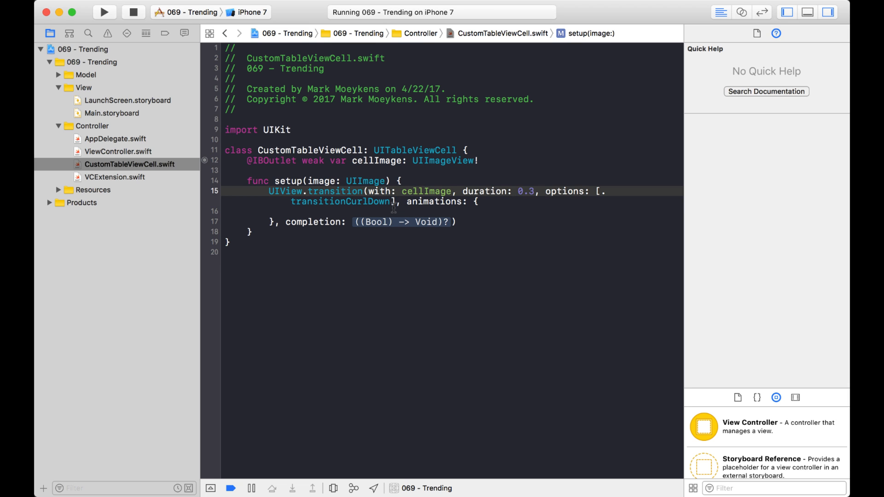
type("self.cellImage.image = image")
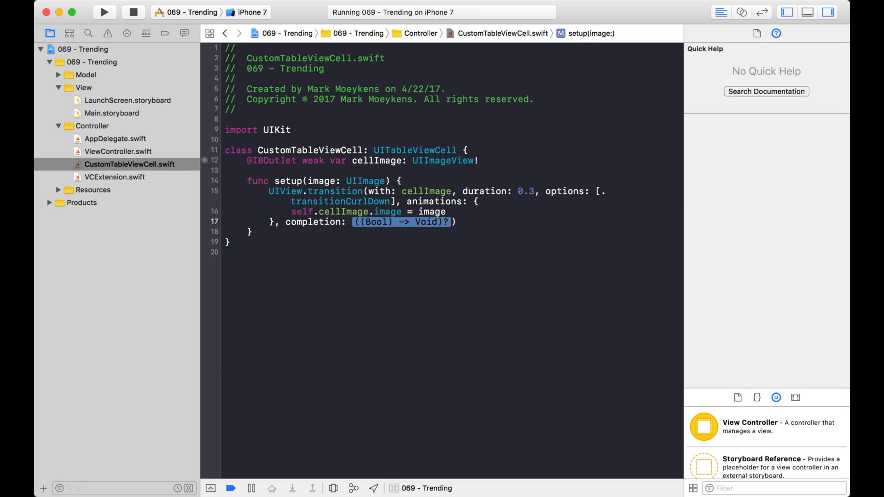
type("com")
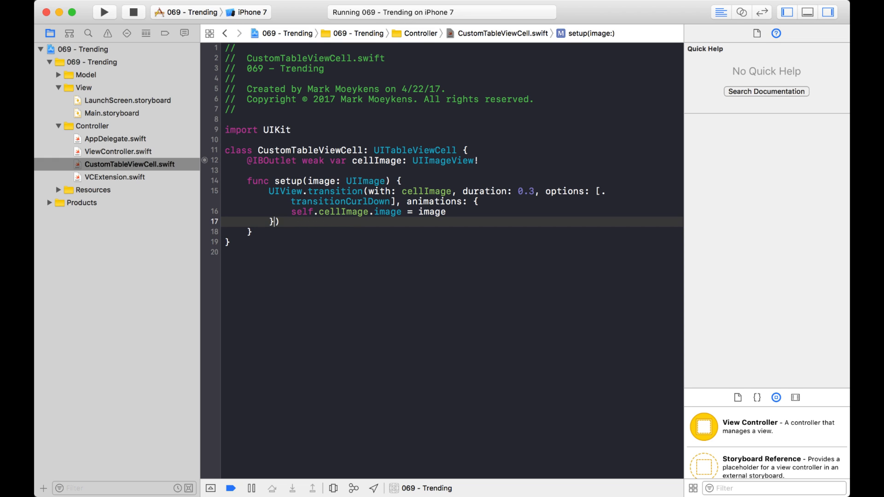
Run the app and watch the curl-down transition between the Country and World feeds.
left_click(104, 12)
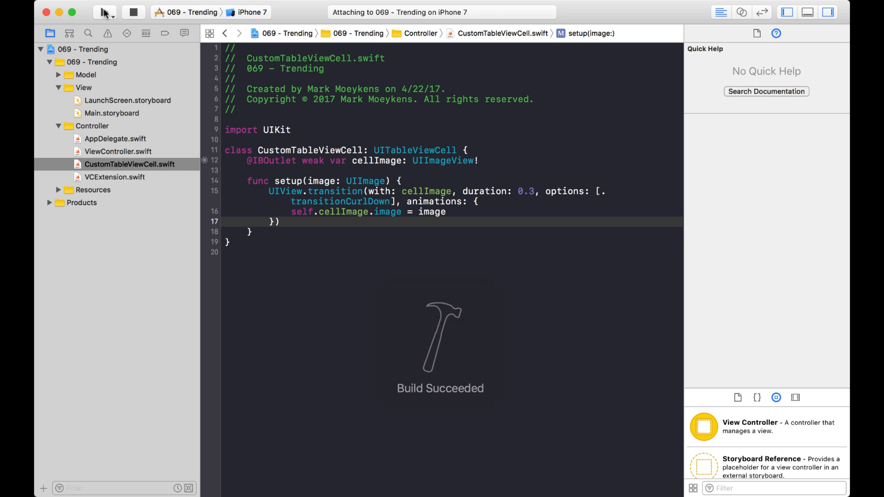
left_click(104, 12)
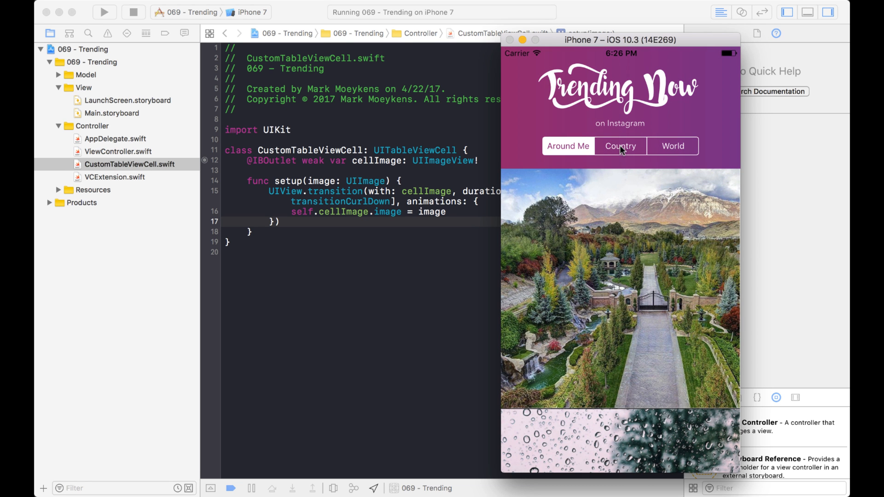
left_click(672, 147)
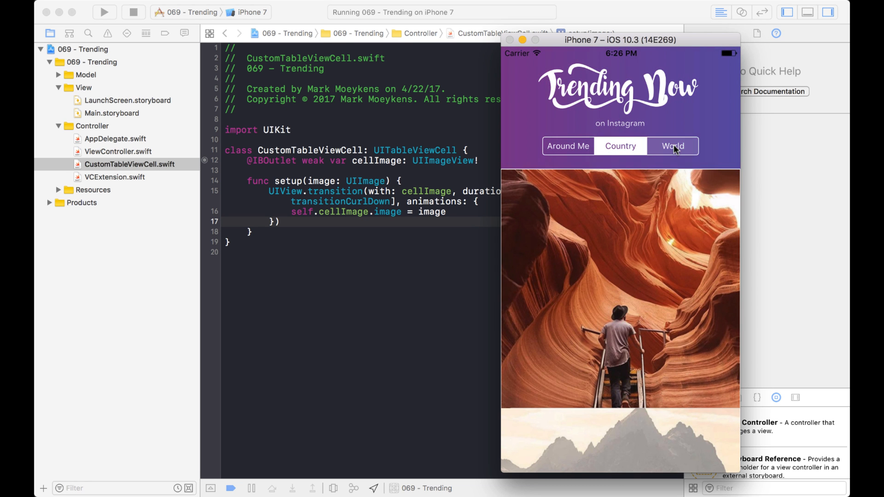
left_click(568, 147)
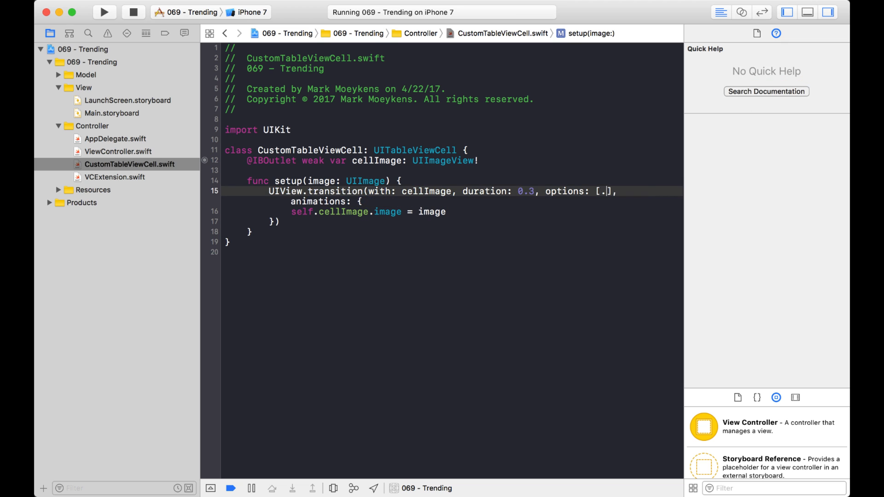
Change the option to transitionCrossDissolve and rerun the app.
type("transitionCrossDissolve")
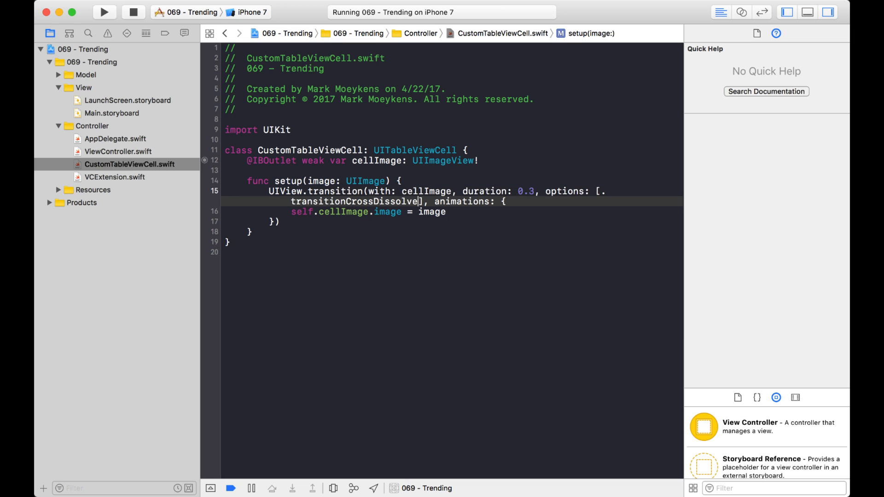
left_click(104, 12)
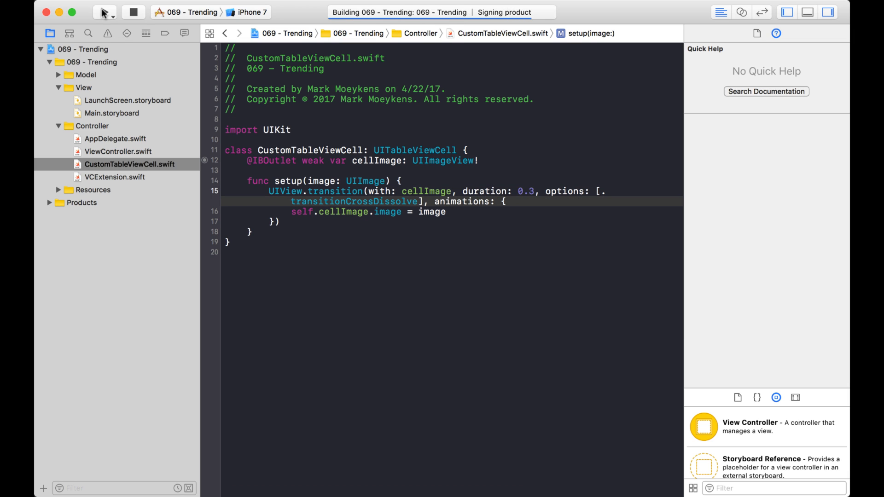
left_click(105, 12)
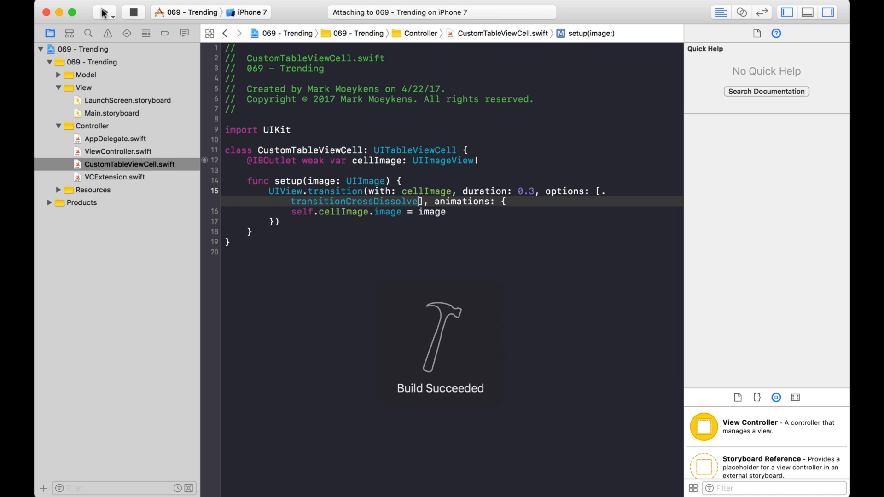
left_click(104, 12)
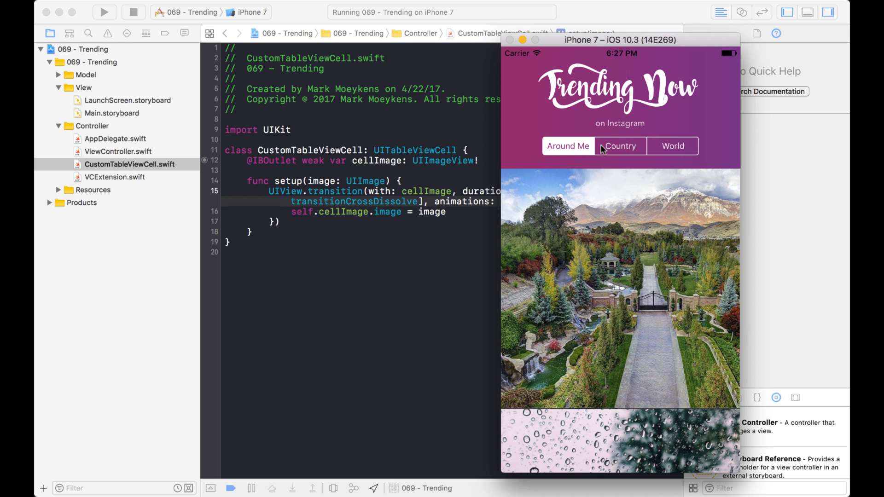
Switch among Country, World and Around Me to watch the images cross-fade, then return to the editor.
left_click(671, 146)
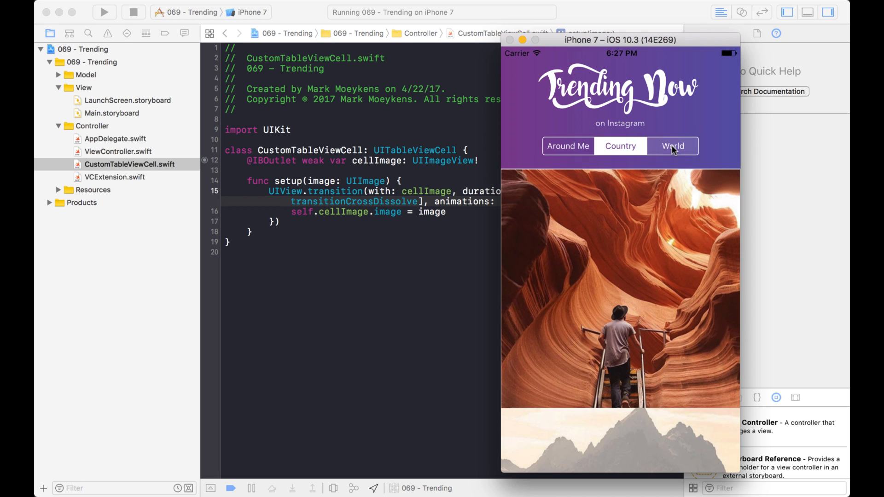
left_click(672, 146)
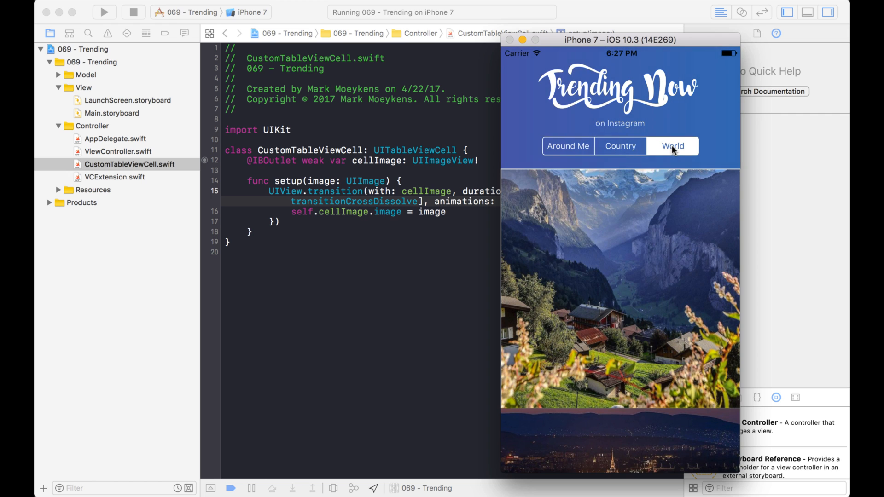
mouse_move(659, 274)
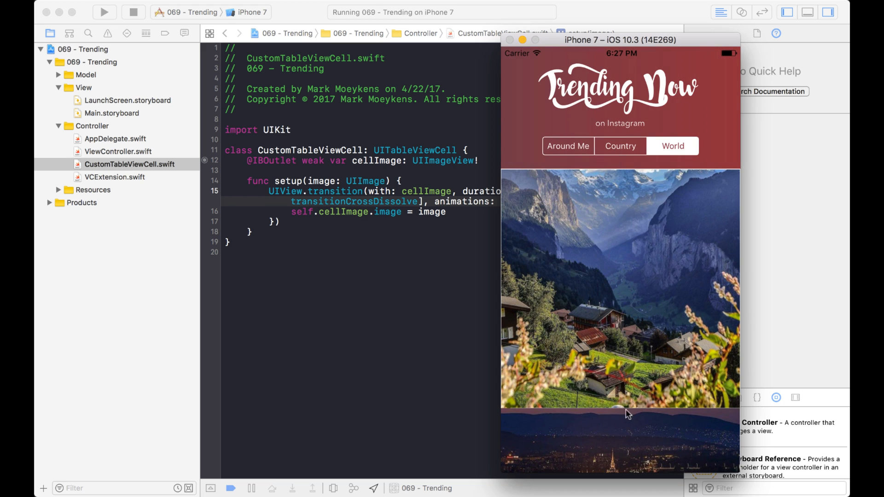
left_click(619, 146)
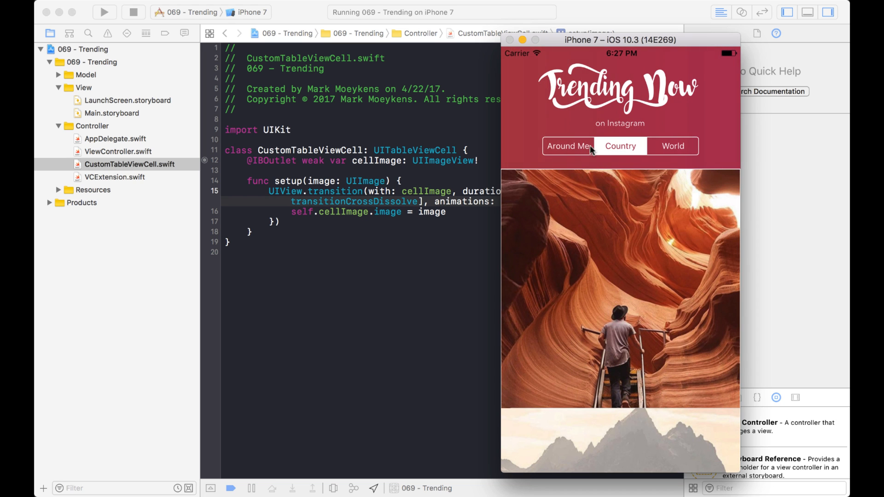
left_click(568, 146)
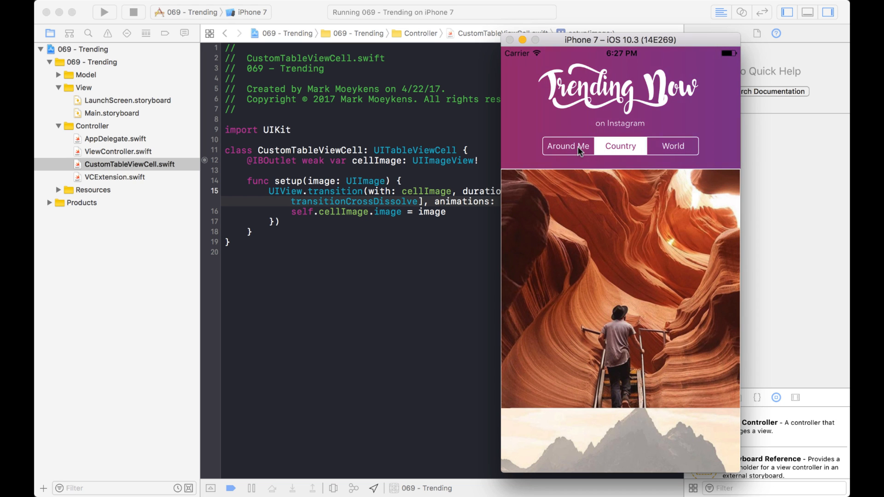
left_click(619, 146)
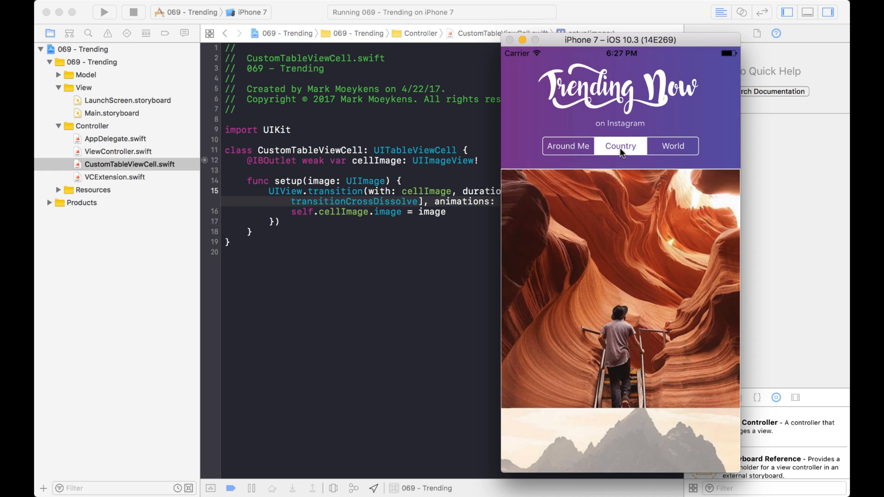
left_click(672, 146)
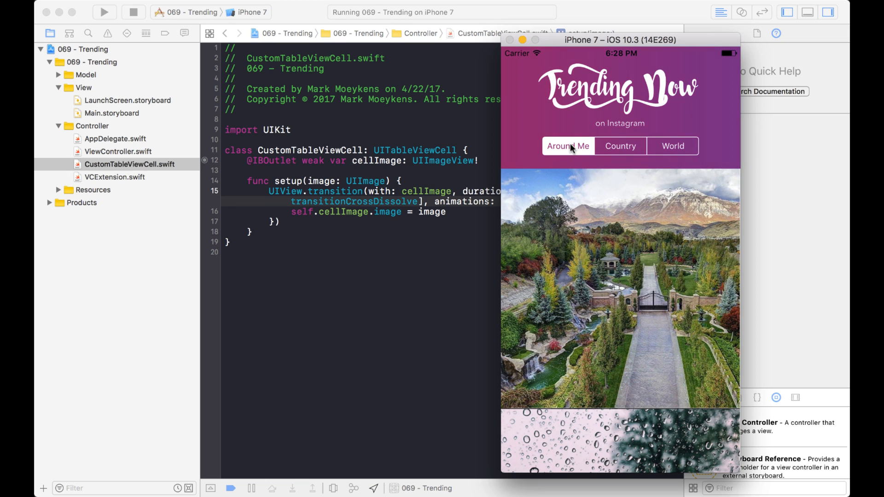
left_click(619, 147)
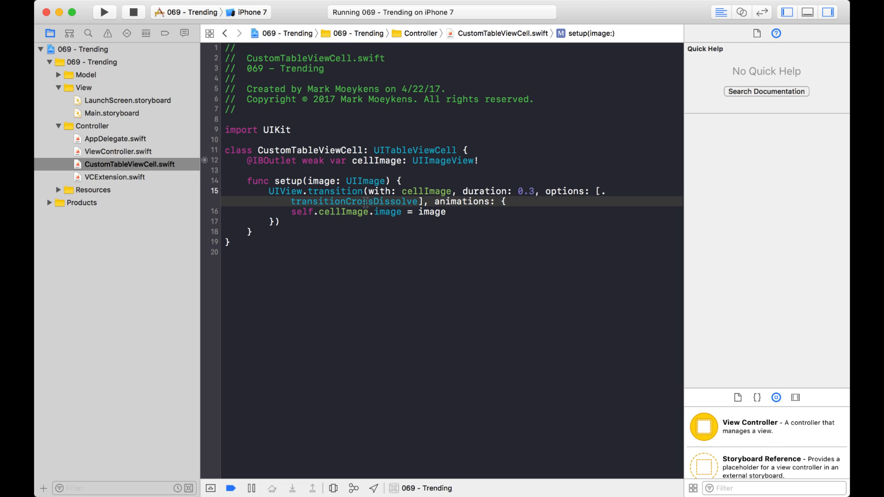
Change the option to transitionFlipFromBottom and rerun the app.
type(".tr],")
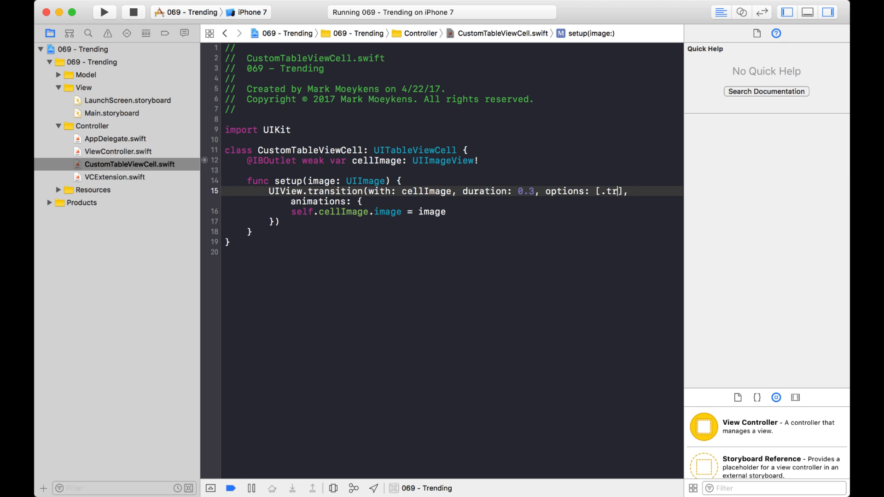
type("an")
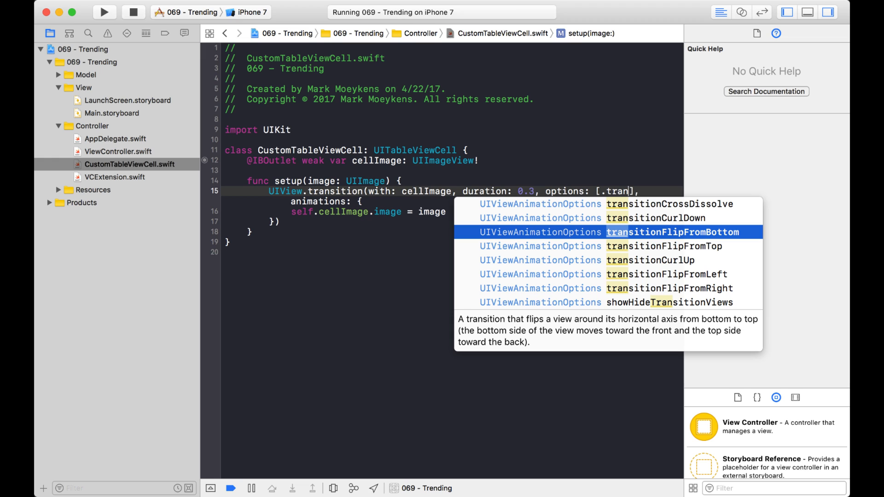
key("Return")
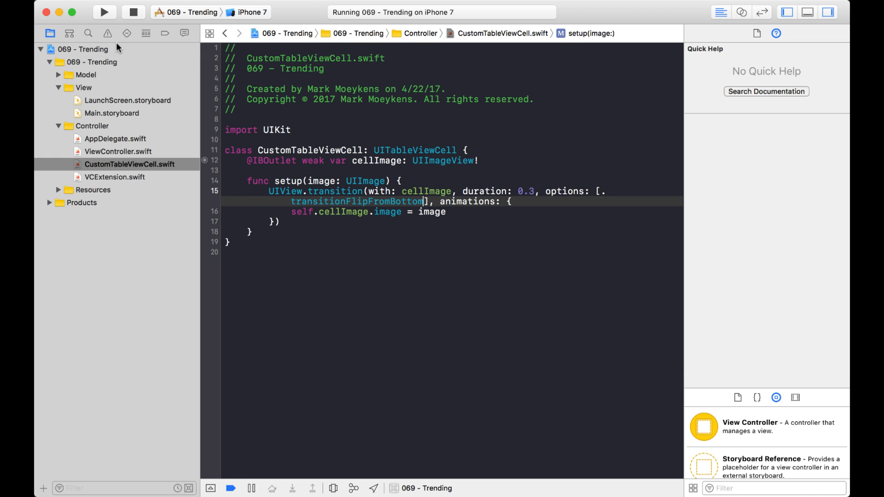
left_click(104, 12)
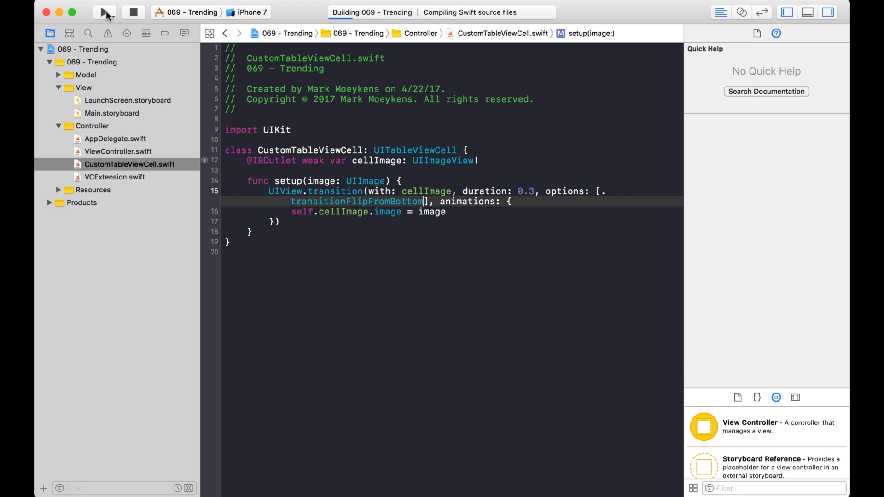
left_click(105, 12)
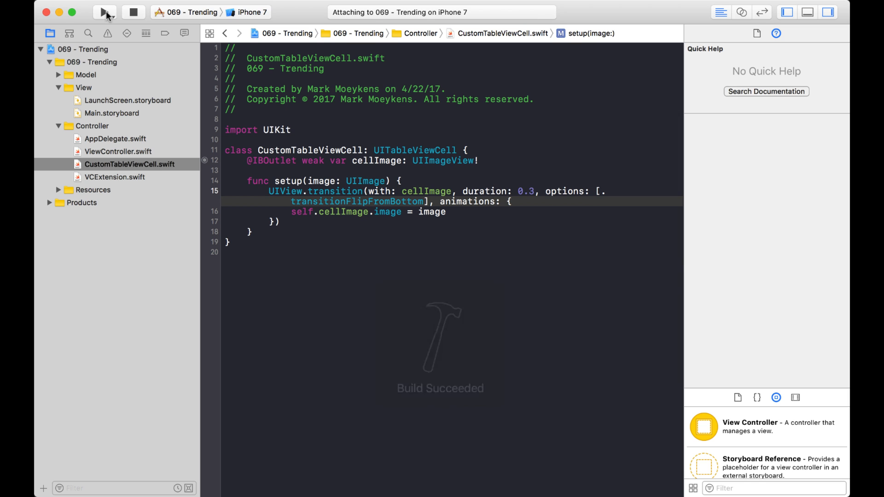
left_click(104, 12)
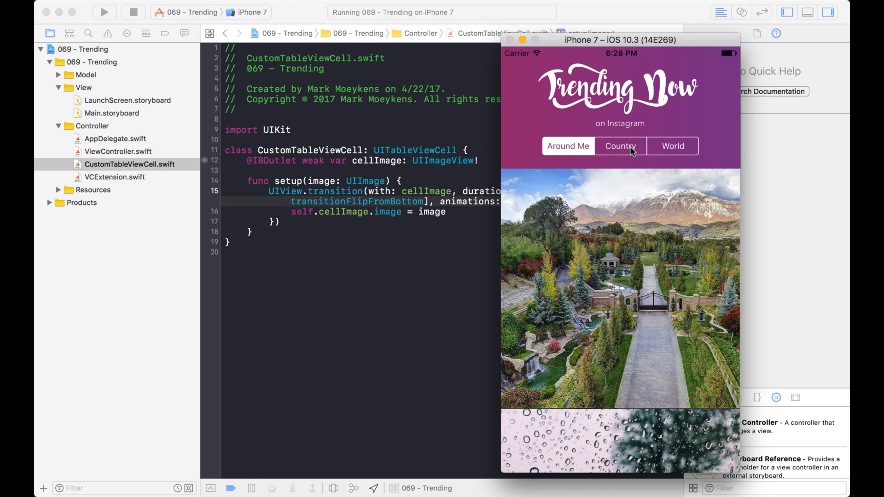
Switch among World, Country and Around Me to watch the images flip from the bottom.
left_click(671, 146)
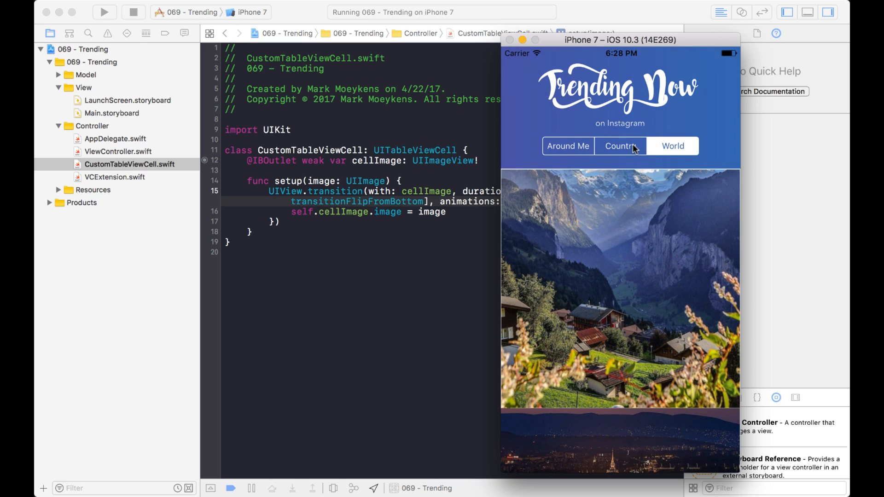
left_click(620, 146)
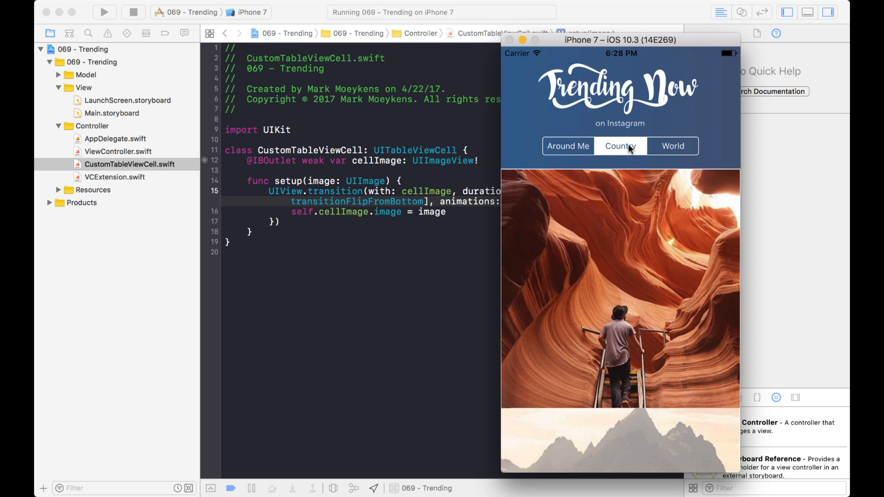
left_click(568, 146)
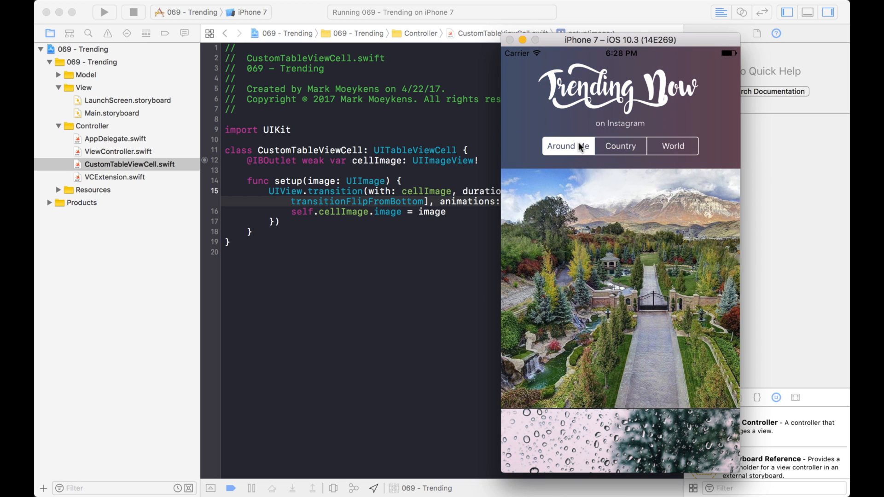